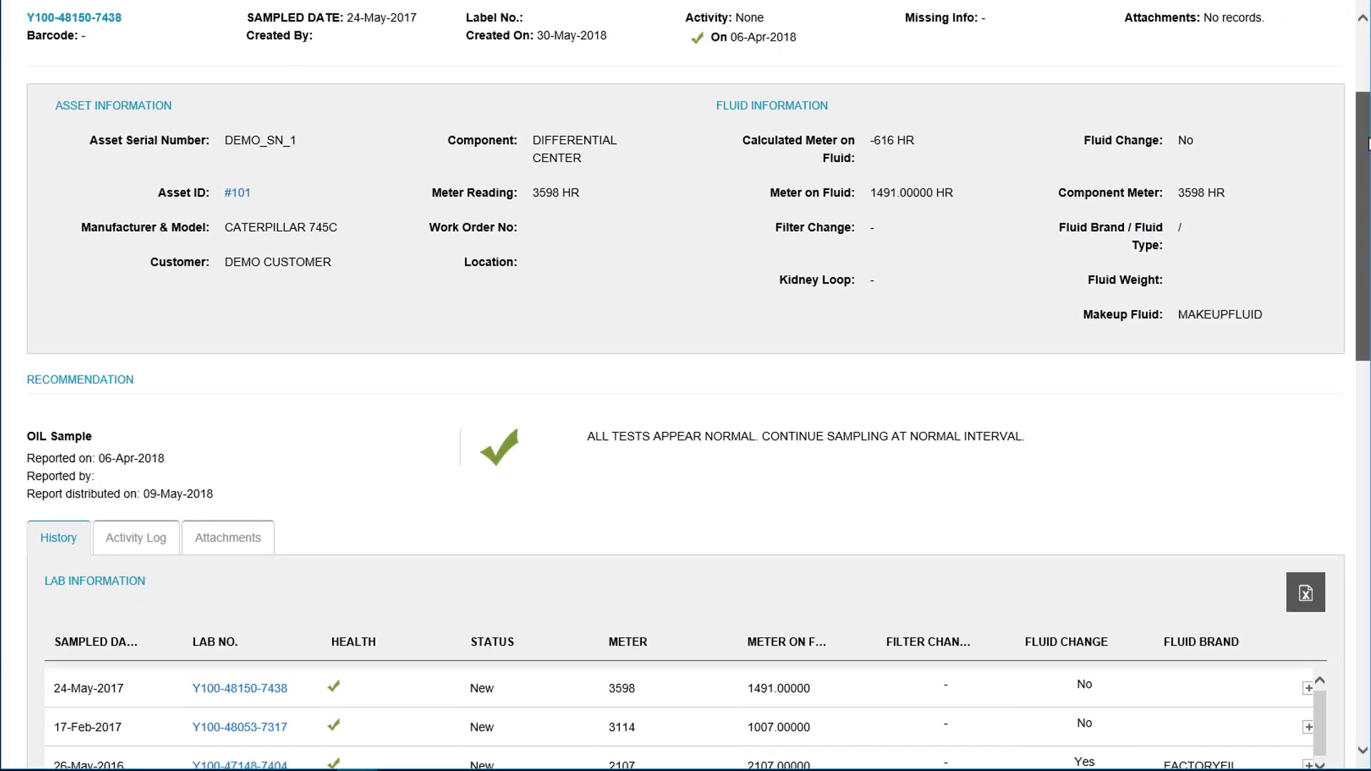
- Scroll through the DEMO_SN_1 sample results and report, then choose tests for the trend graph
scroll("down", 3)
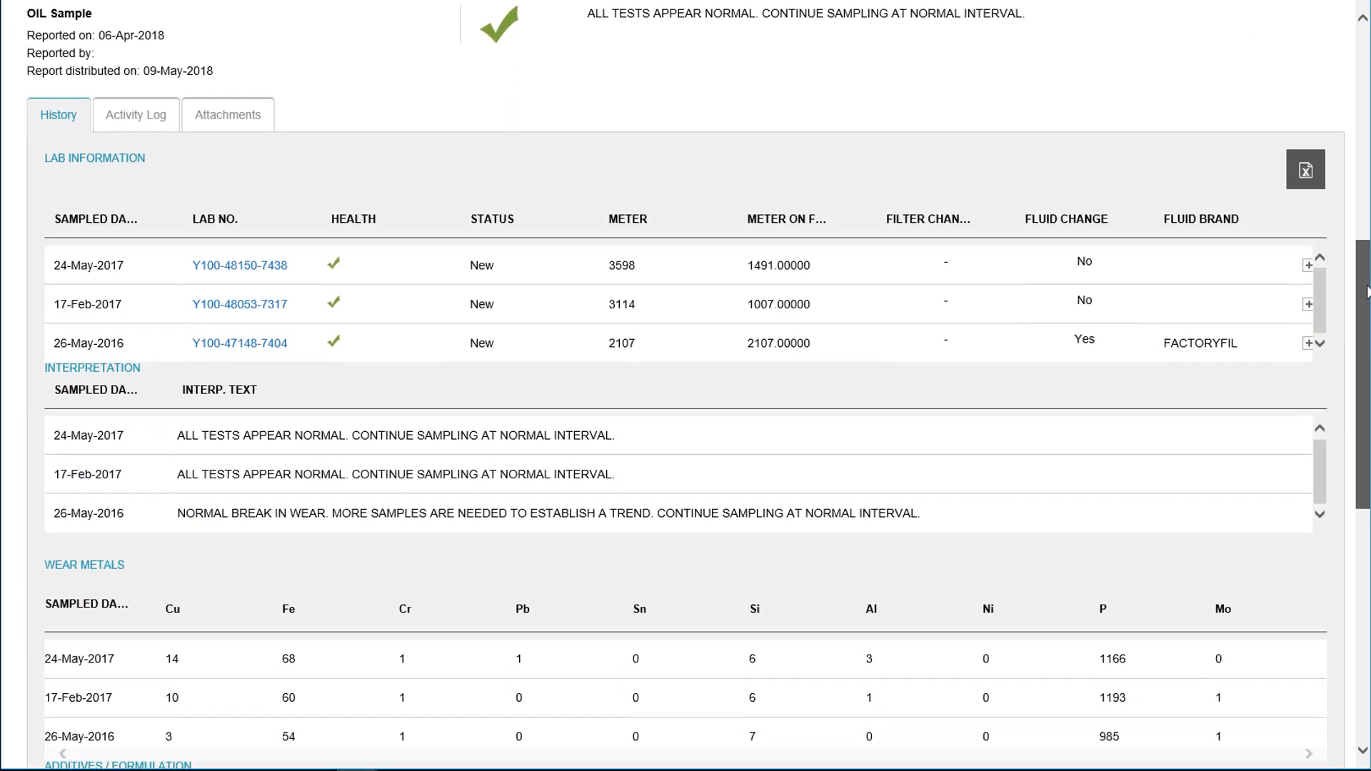
scroll("down", 3)
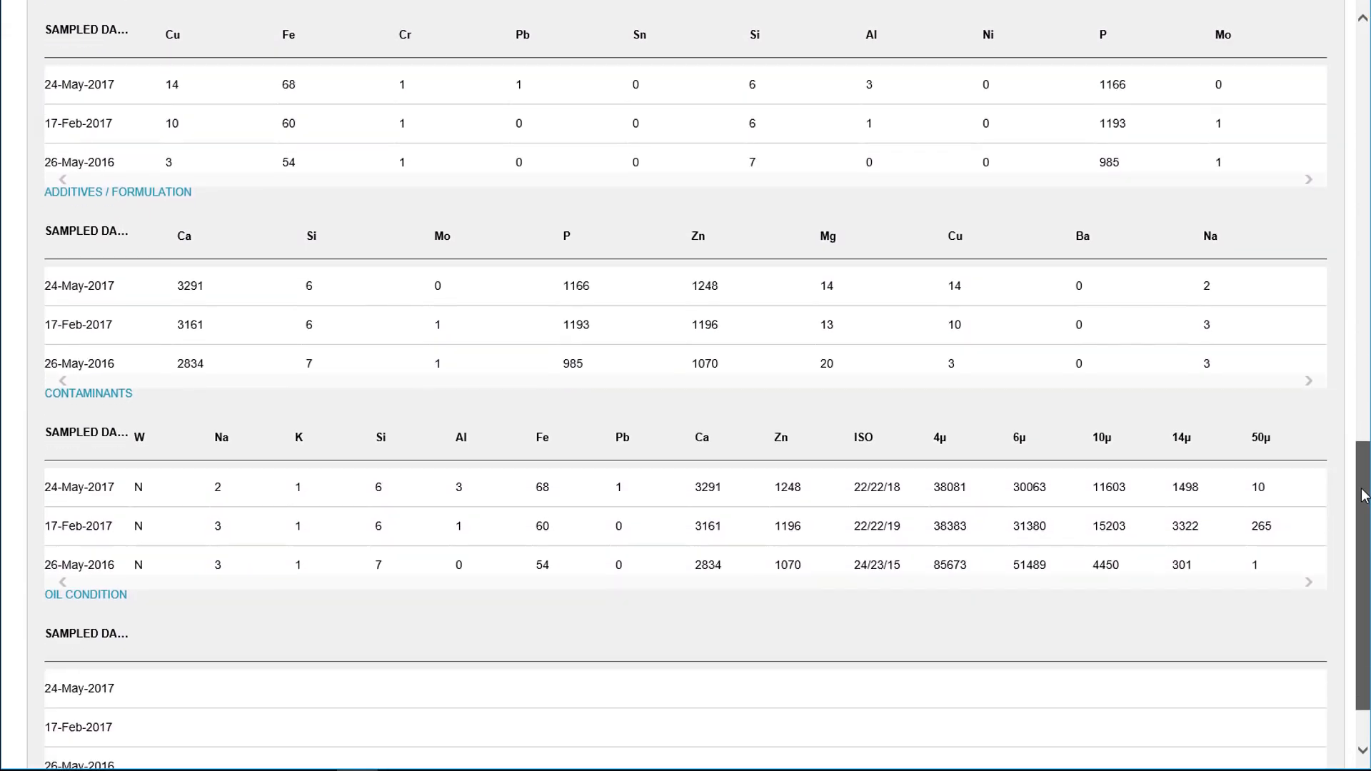
scroll("down", 3)
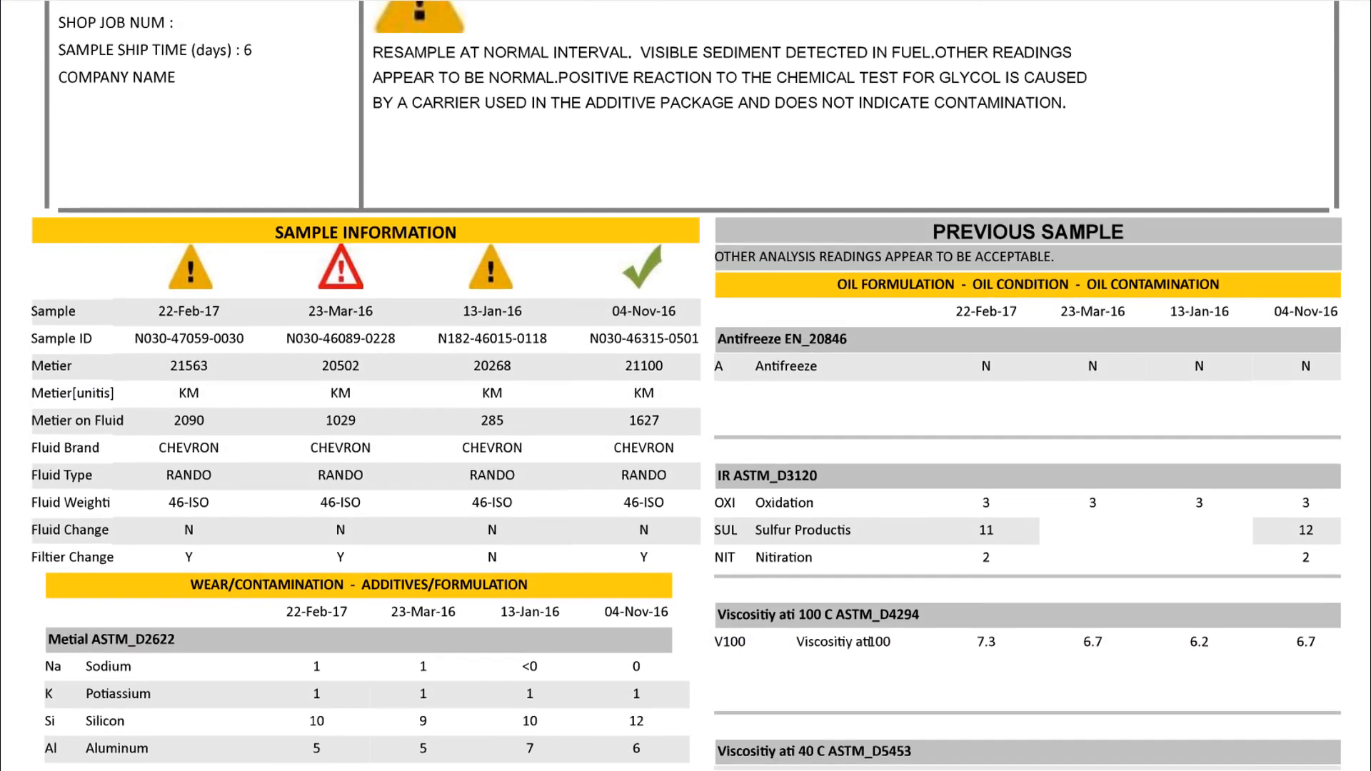
scroll("down", 3)
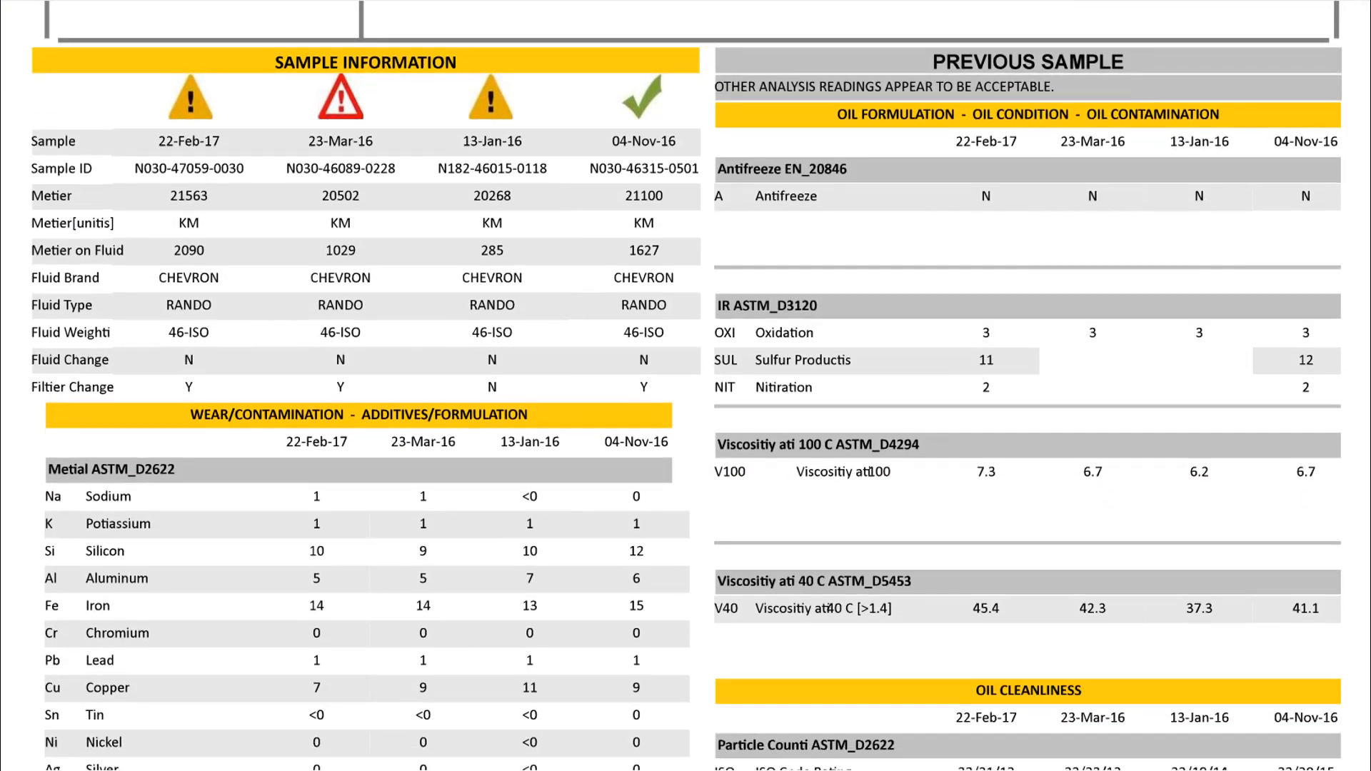
scroll("down", 3)
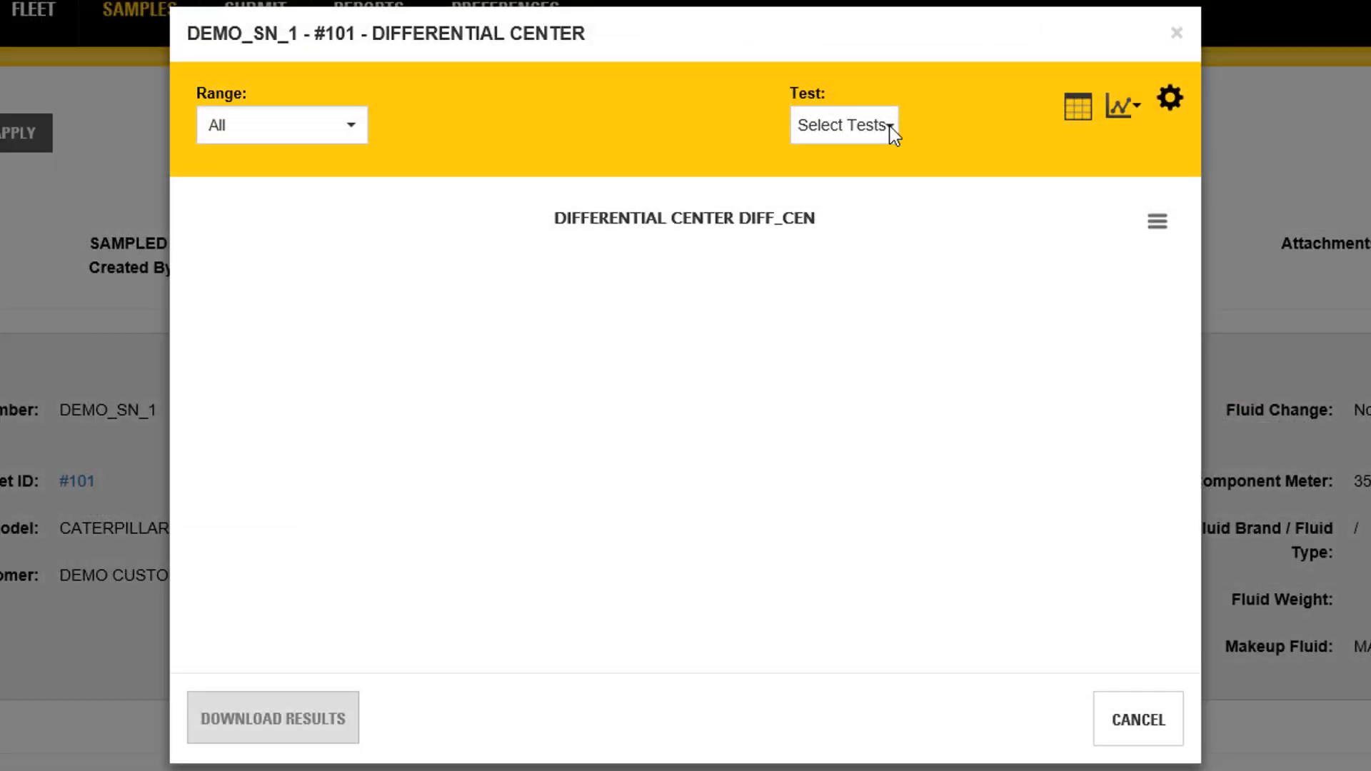
left_click(842, 125)
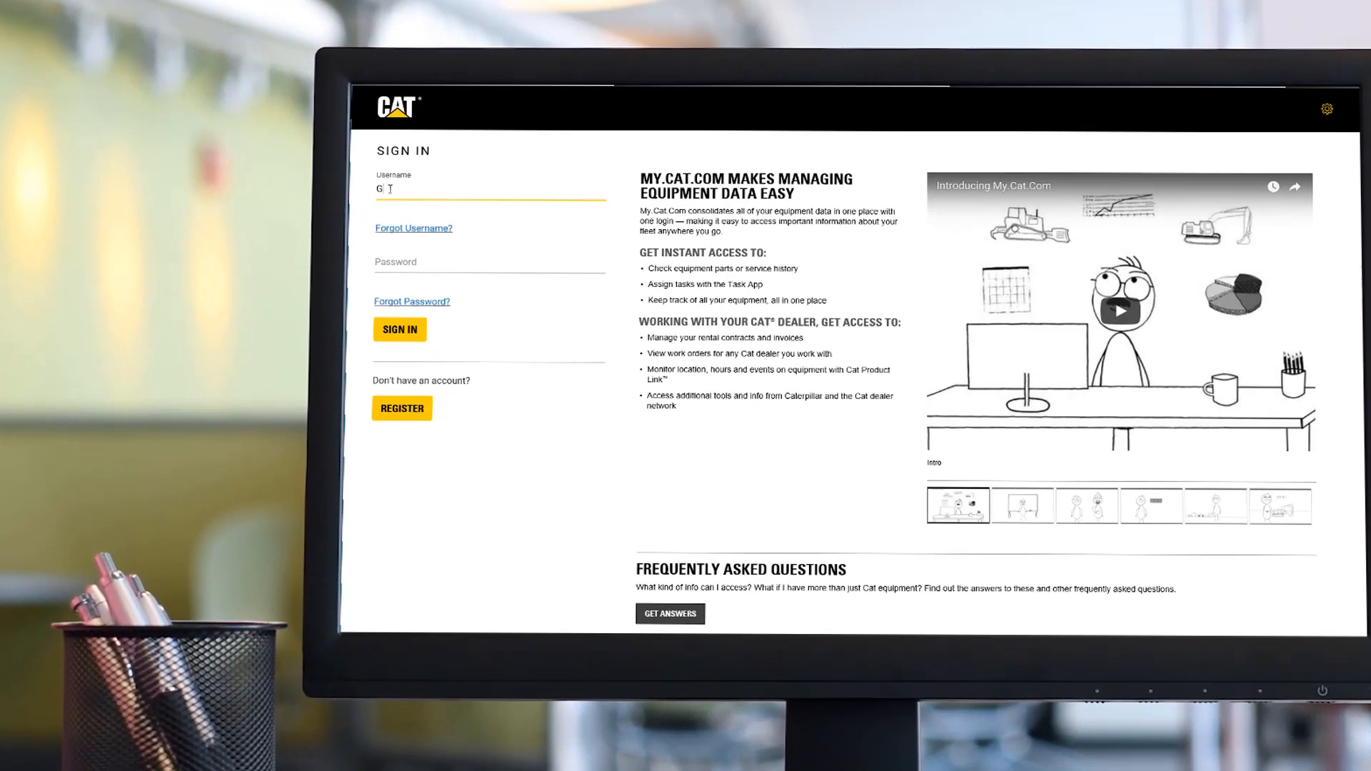
- Sign in as 'George Harrison' and launch the S·O·S Application from Quick Links
type("George Harrison")
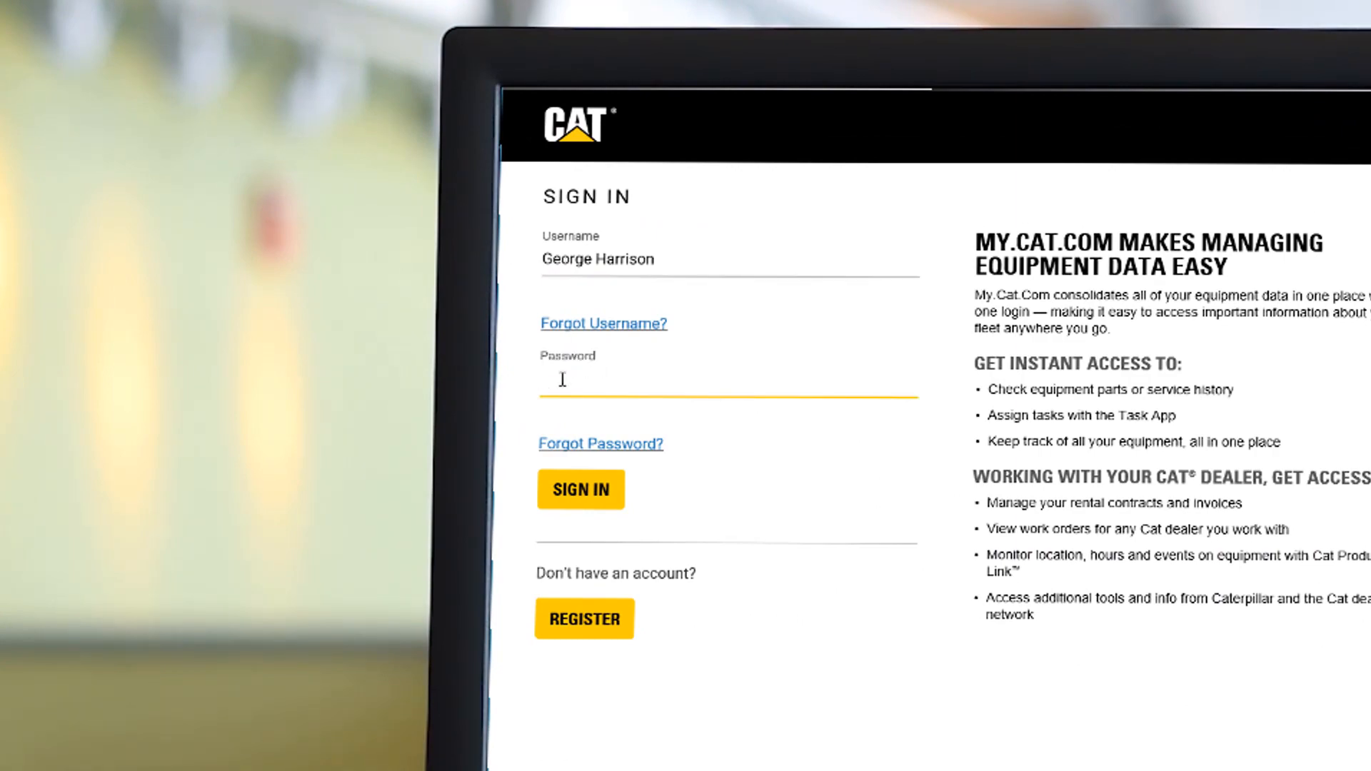
left_click(580, 488)
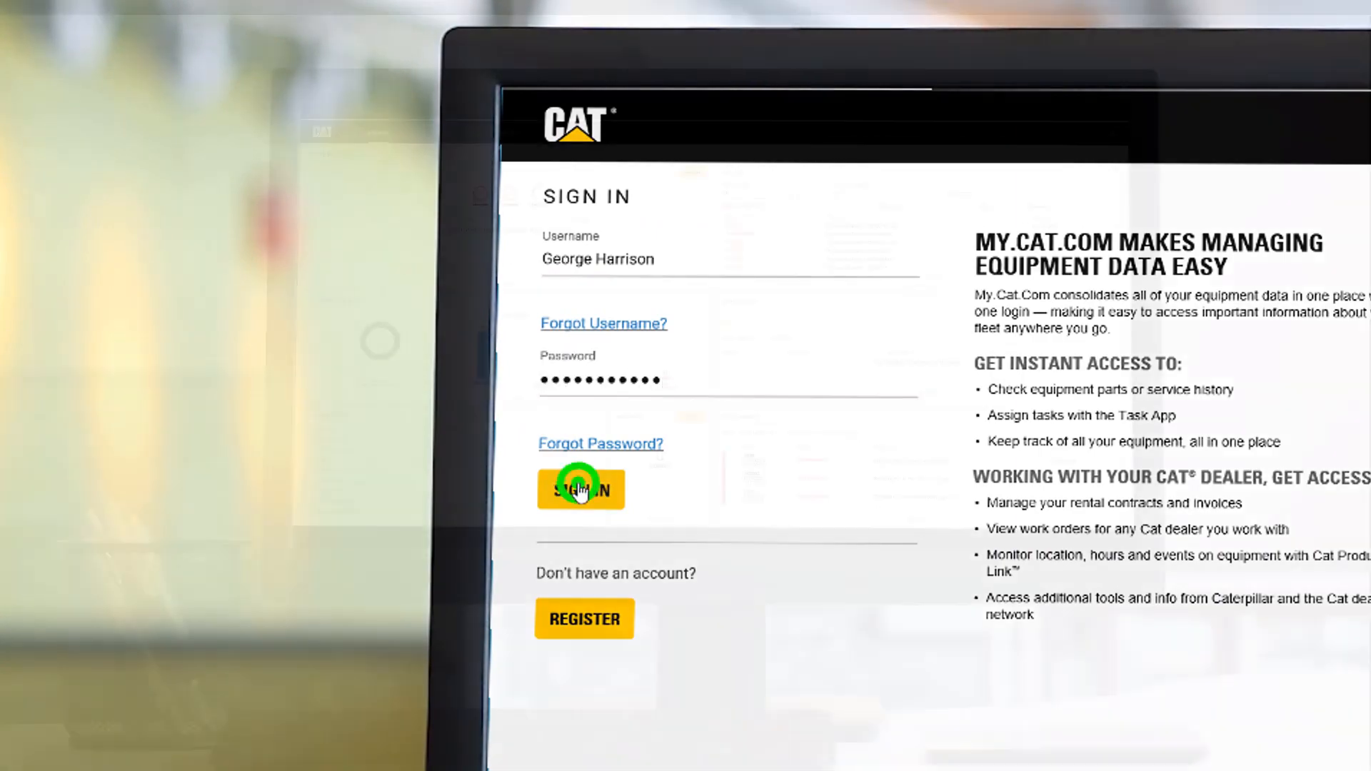
left_click(580, 489)
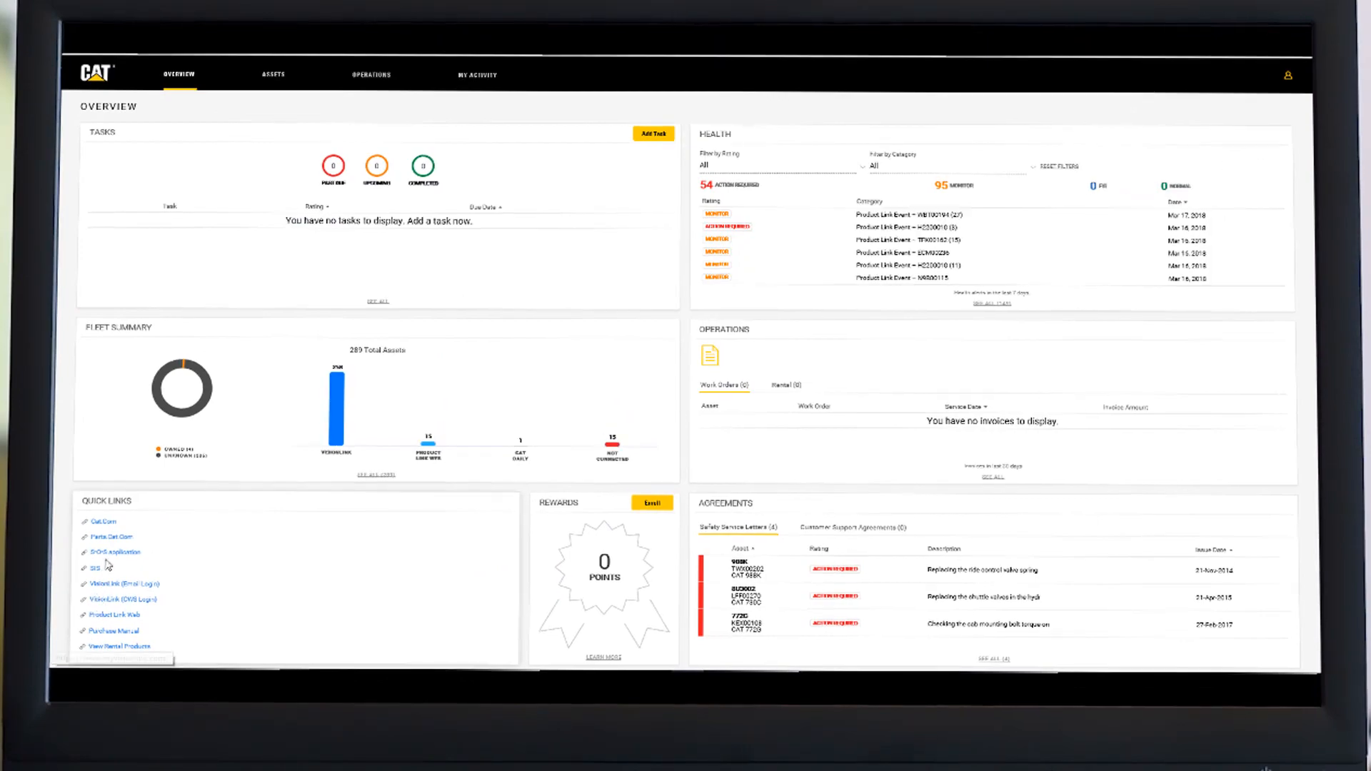
left_click(114, 551)
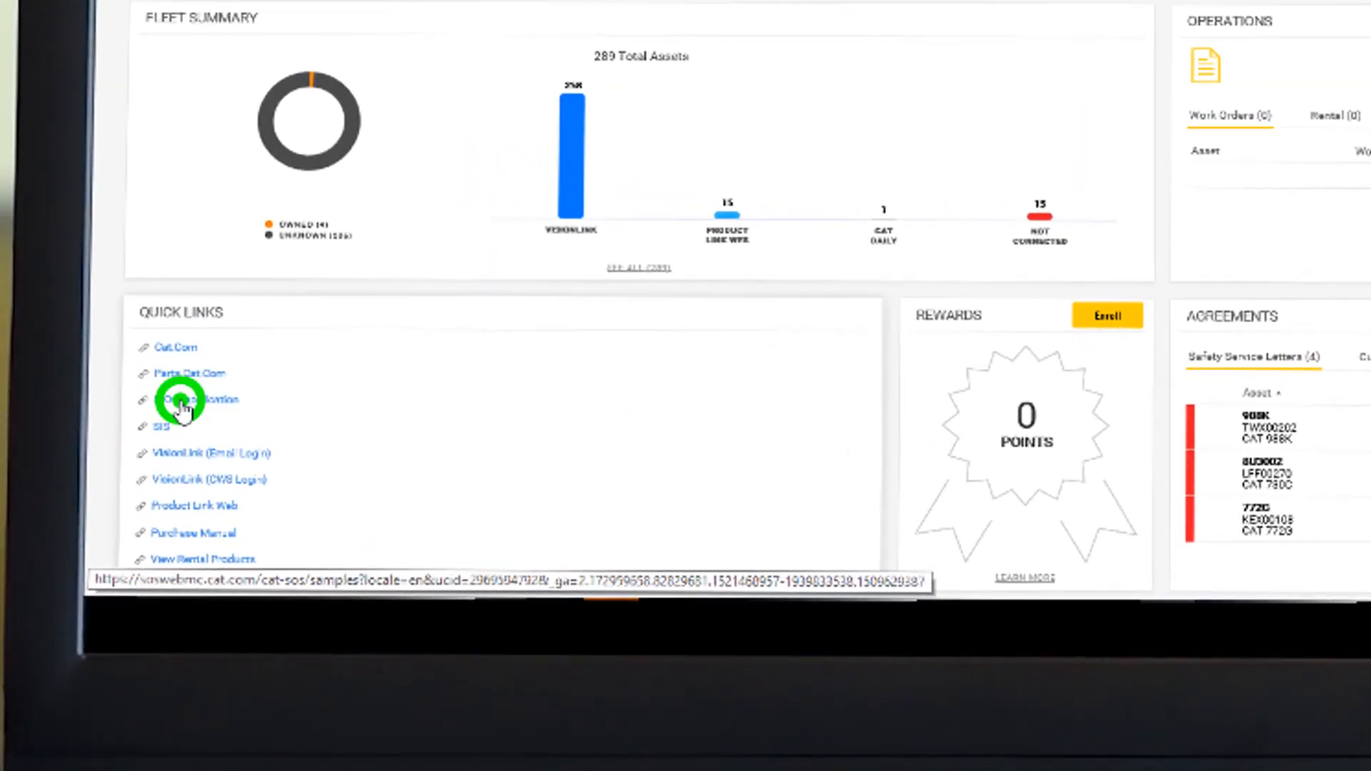
left_click(181, 400)
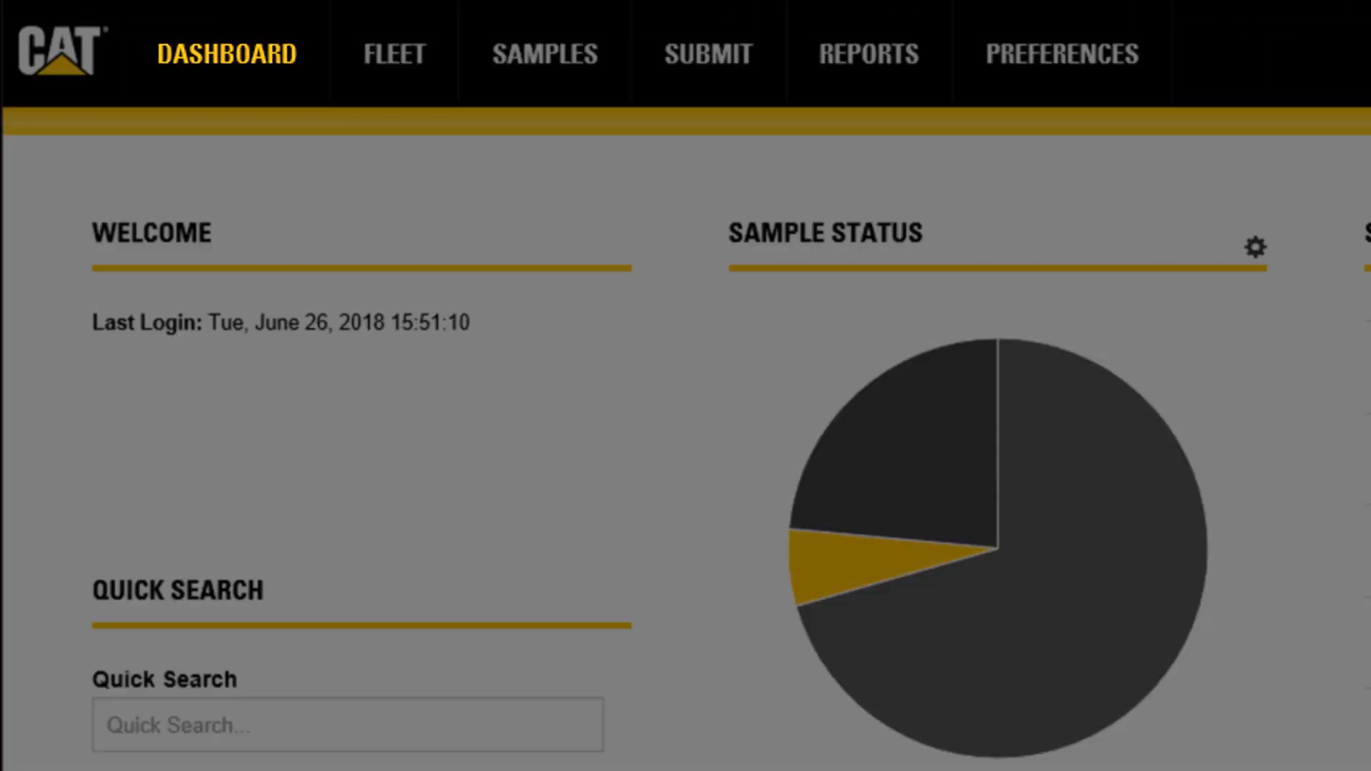
mouse_move(393, 53)
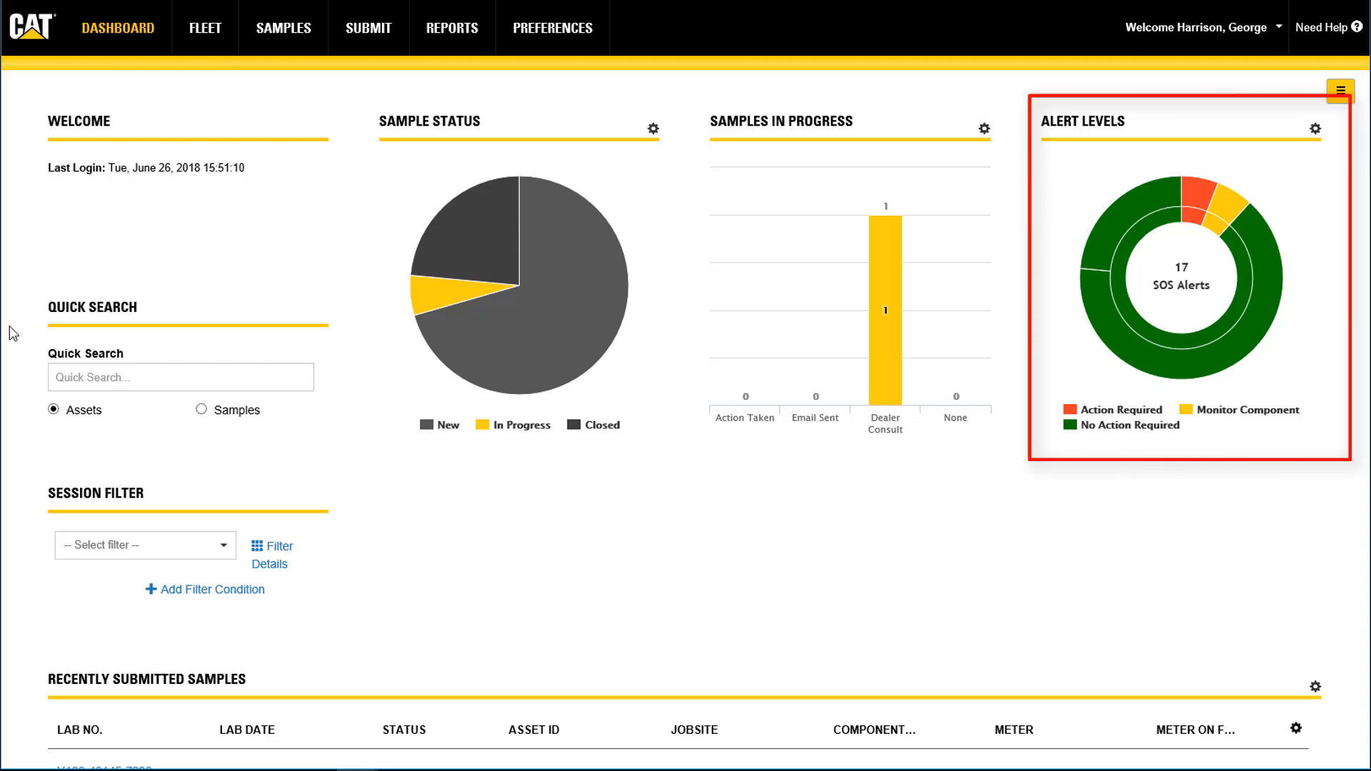
- Scroll past the dashboard widgets and go to the Fleet assets list
scroll("down", 3)
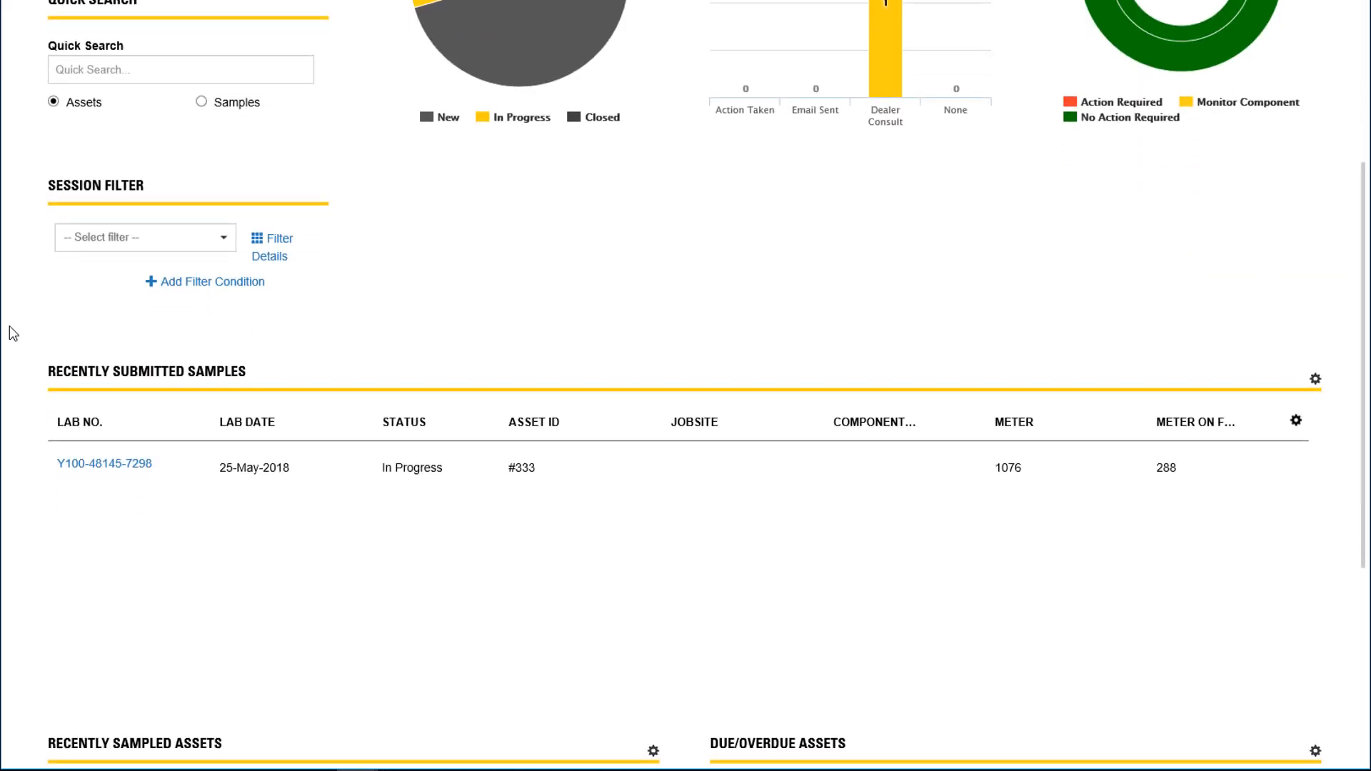
scroll("down", 3)
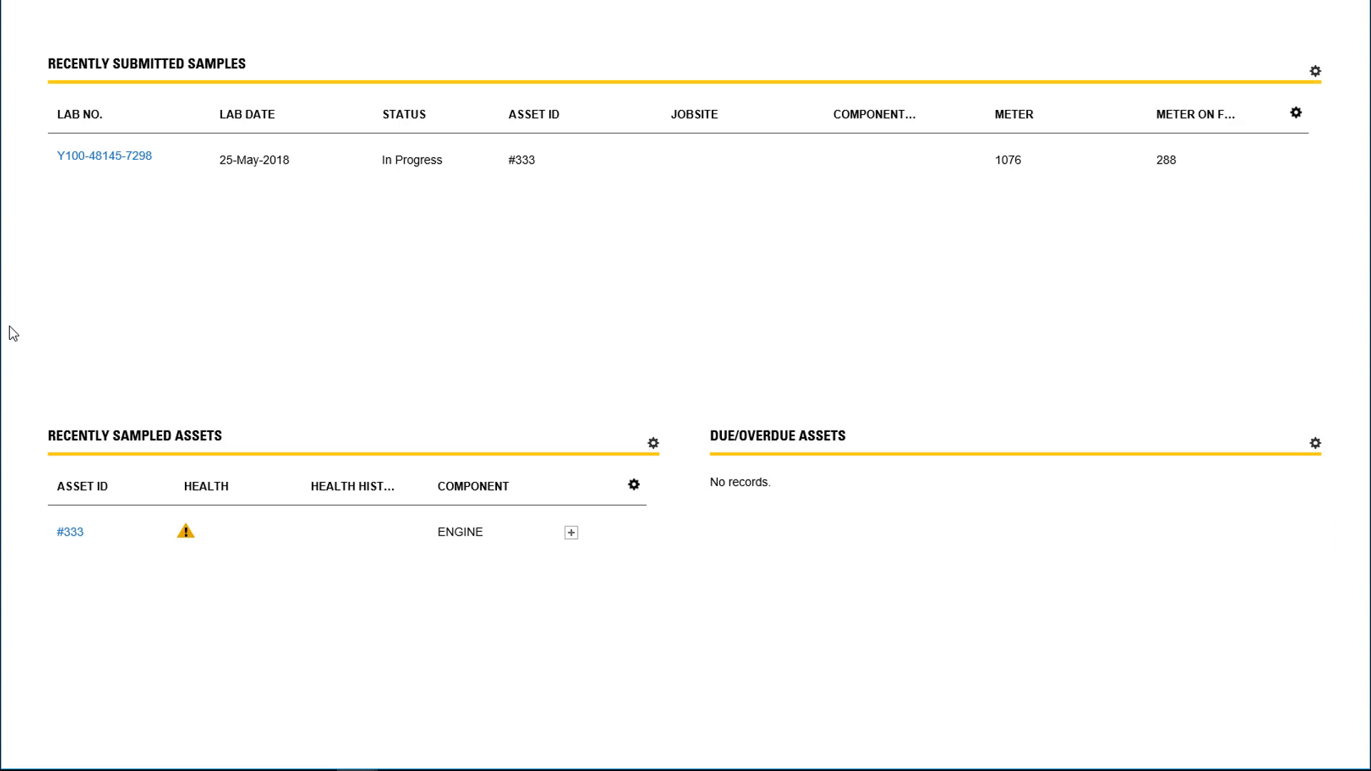
left_click(205, 27)
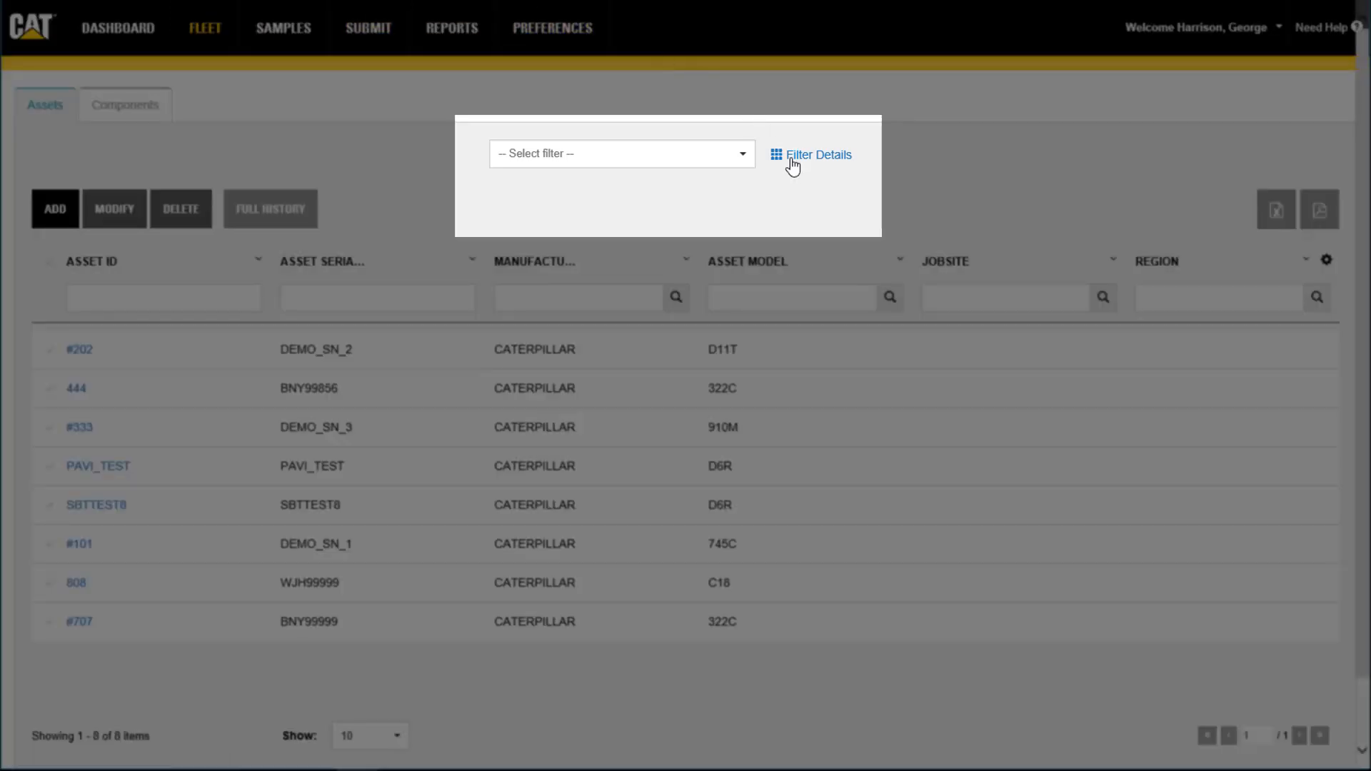
- View the session filter and Components list, return to Assets and open asset #202's details
left_click(816, 154)
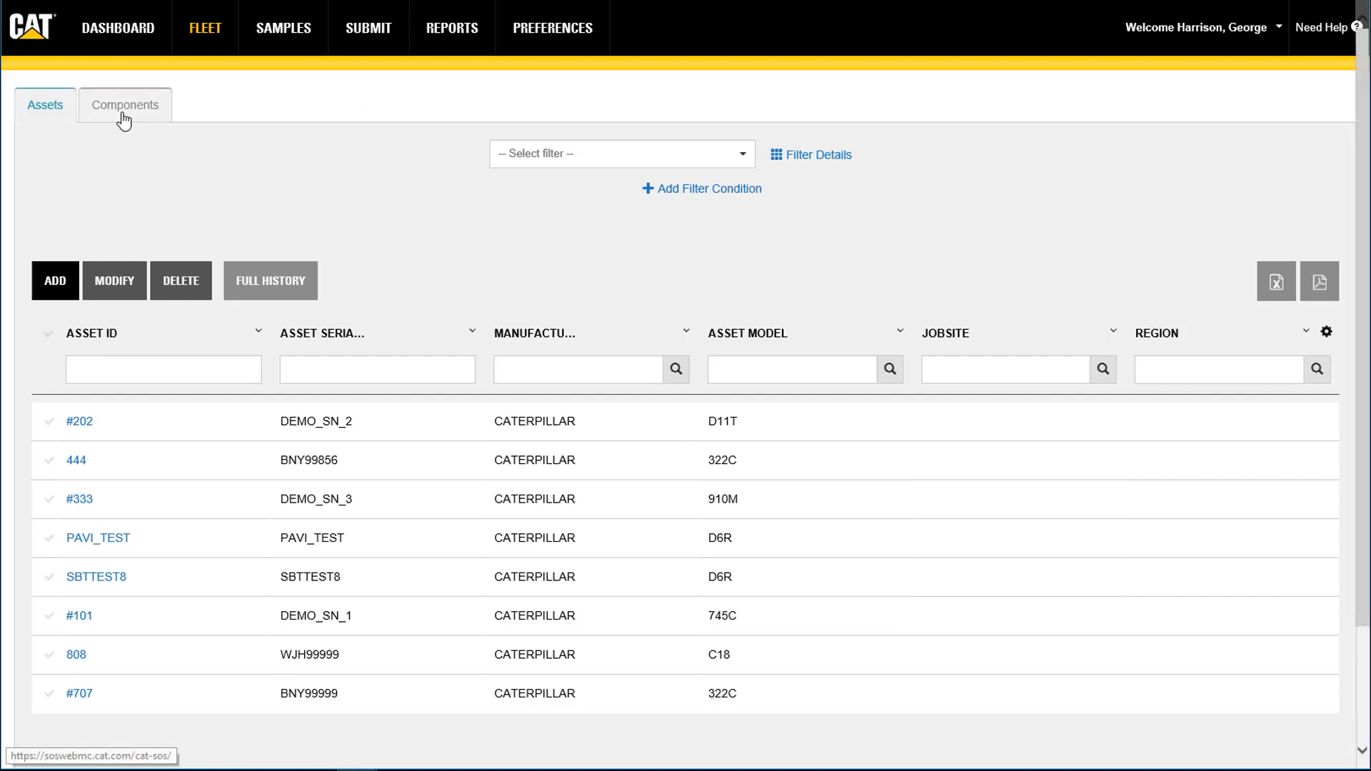
left_click(126, 104)
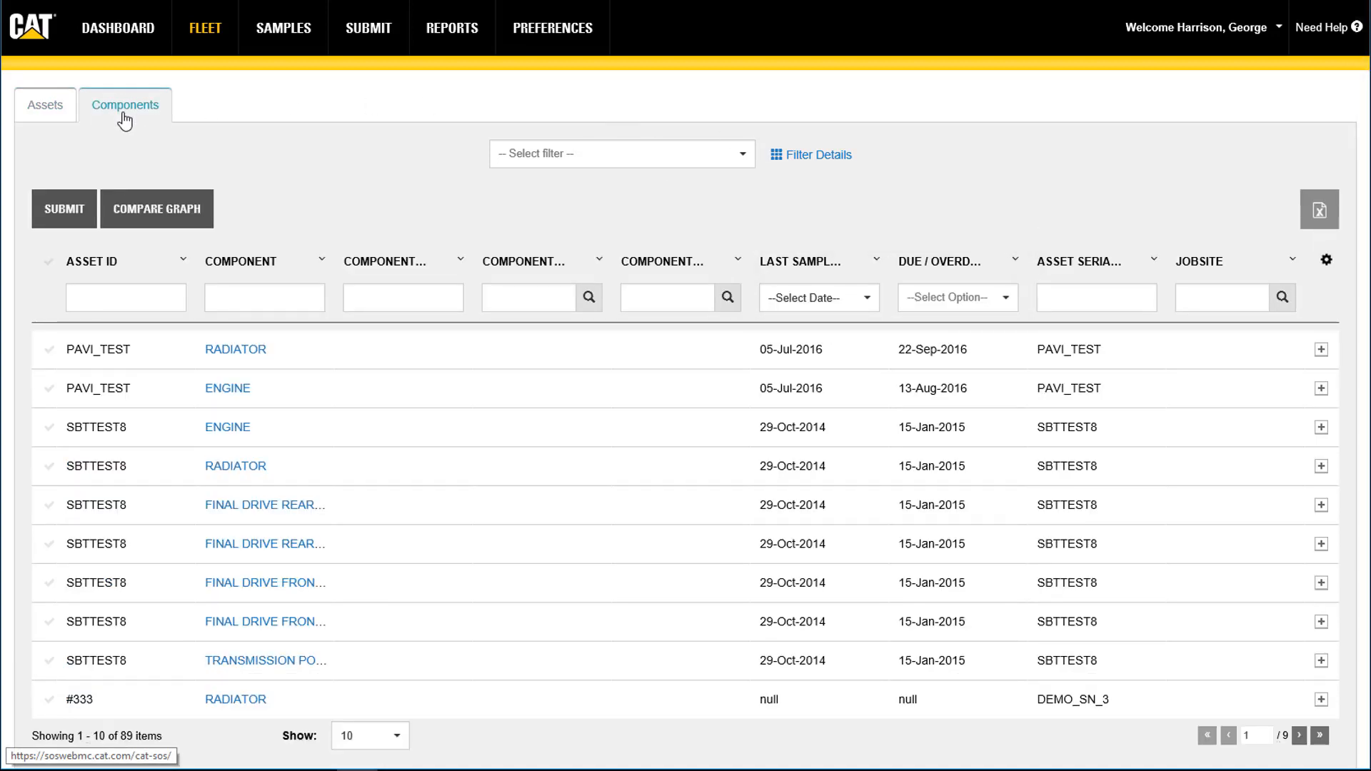
left_click(44, 104)
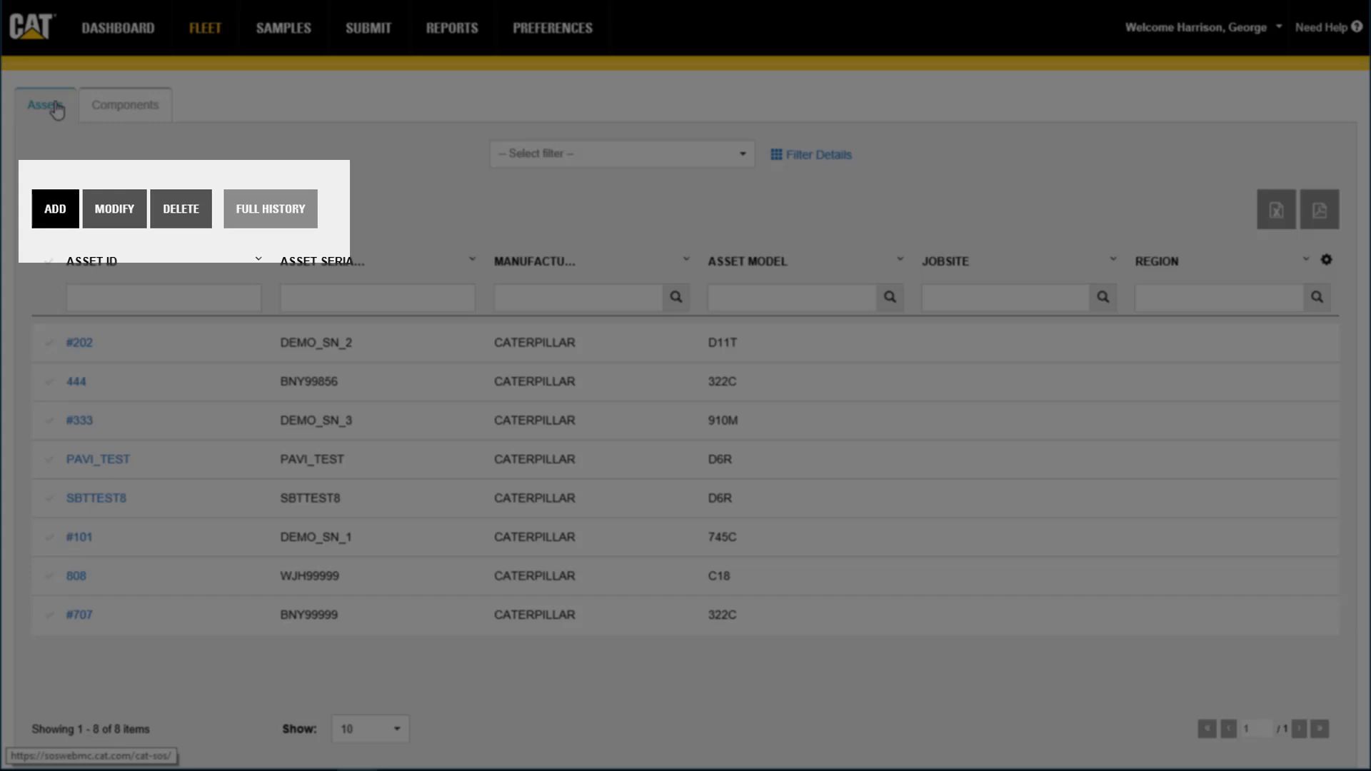
left_click(80, 341)
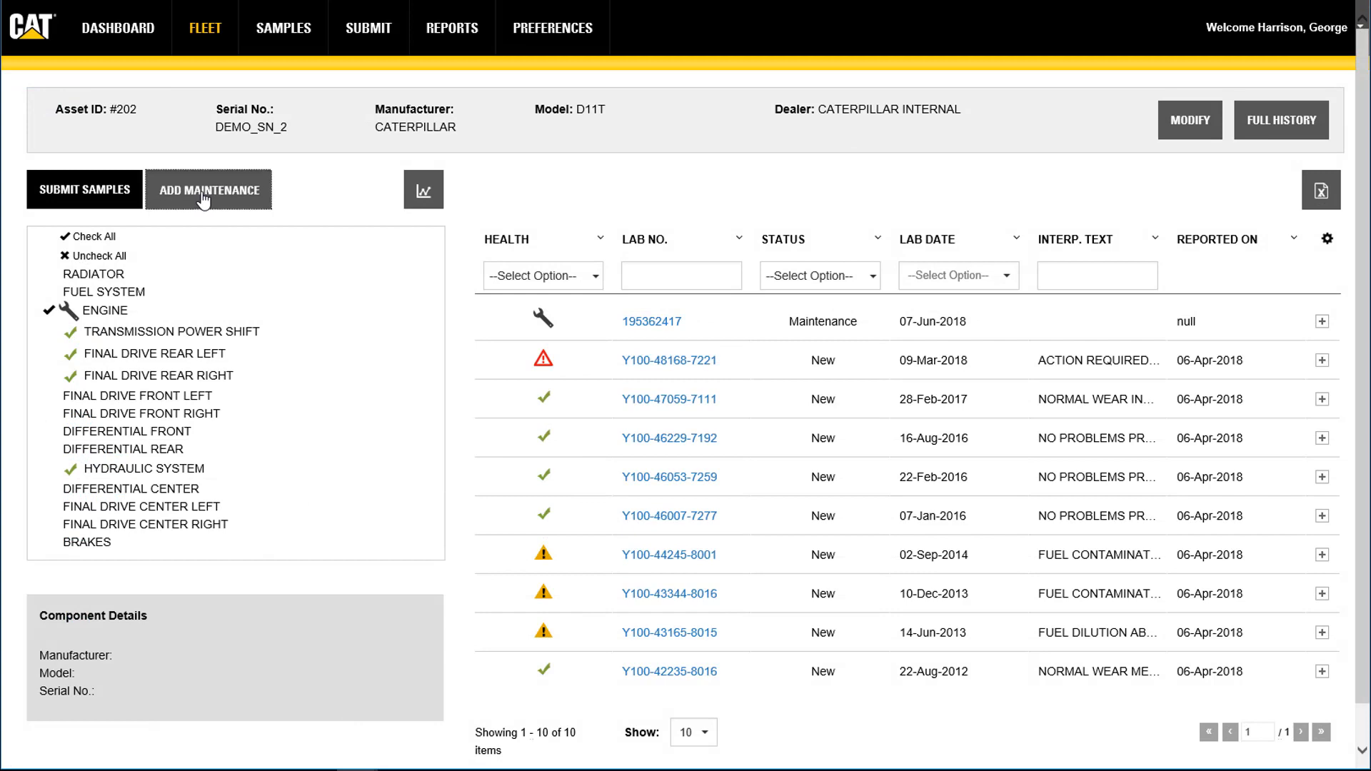
- Start an engine fluid maintenance record for asset #202 and list the event types
left_click(208, 190)
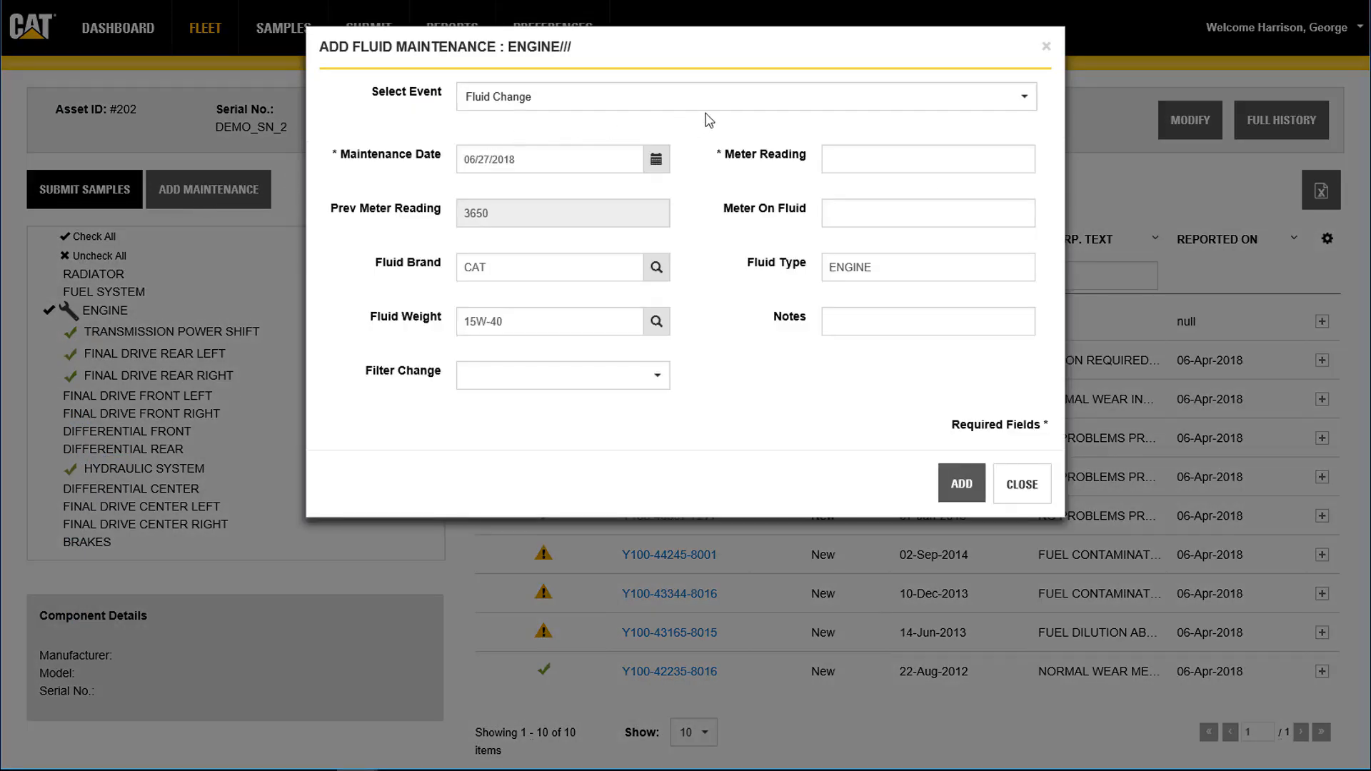
left_click(1018, 96)
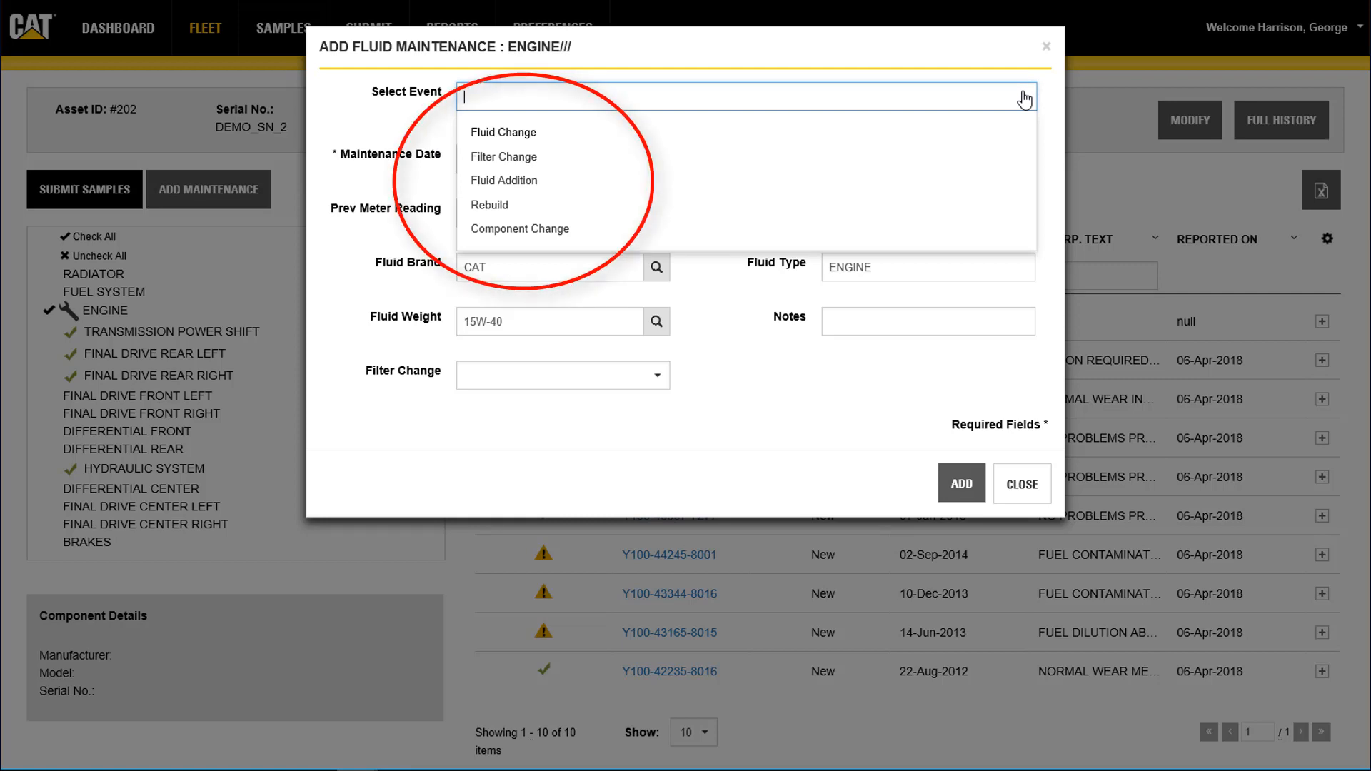
left_click(1020, 484)
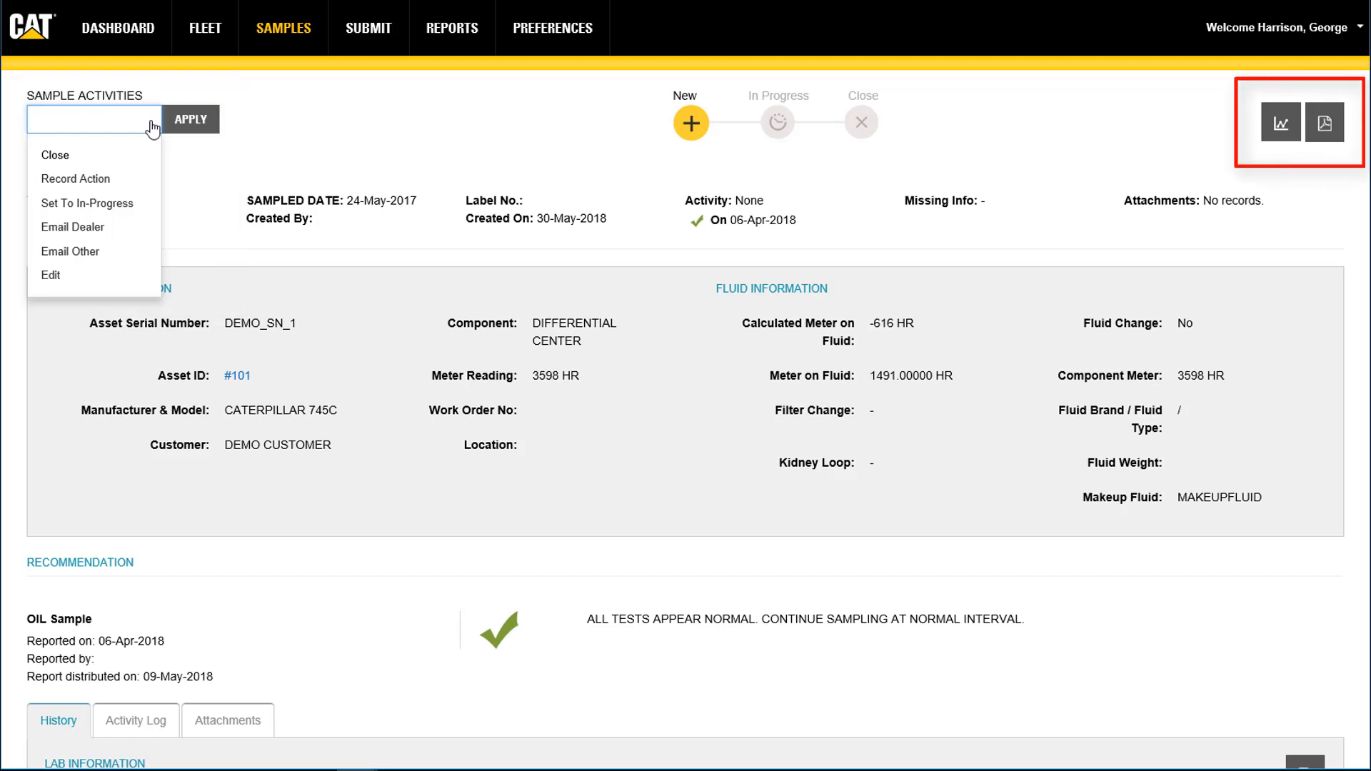
- View the sample's attachments and activity log, then go to the submission wizard
left_click(228, 720)
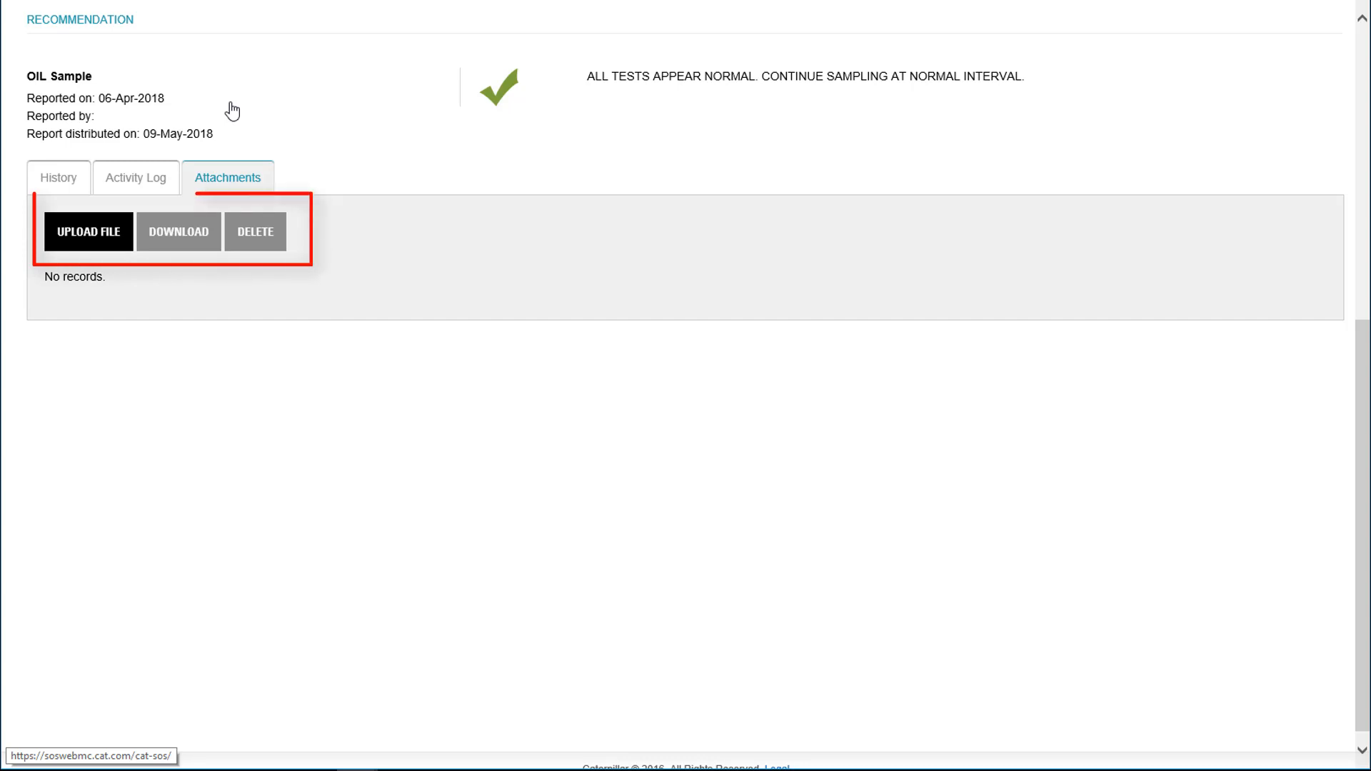
mouse_move(143, 184)
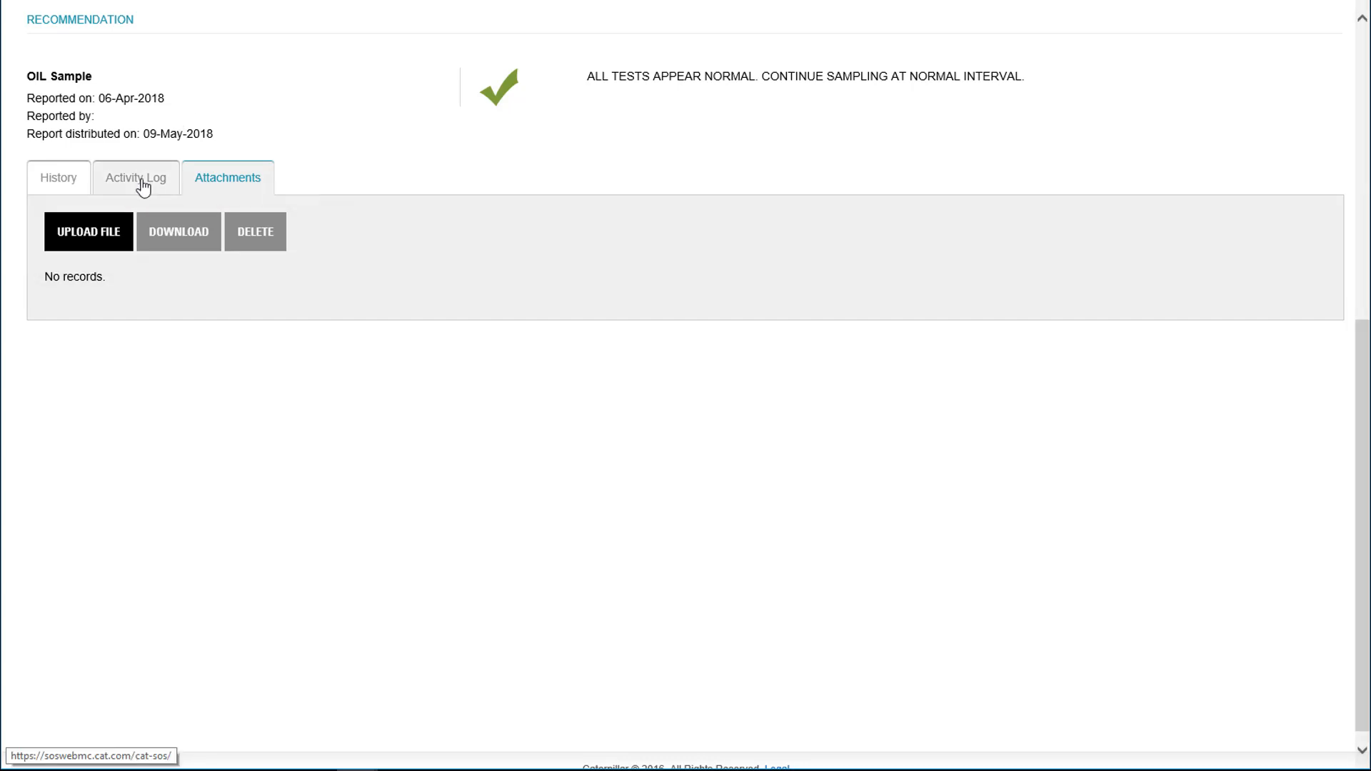
left_click(136, 177)
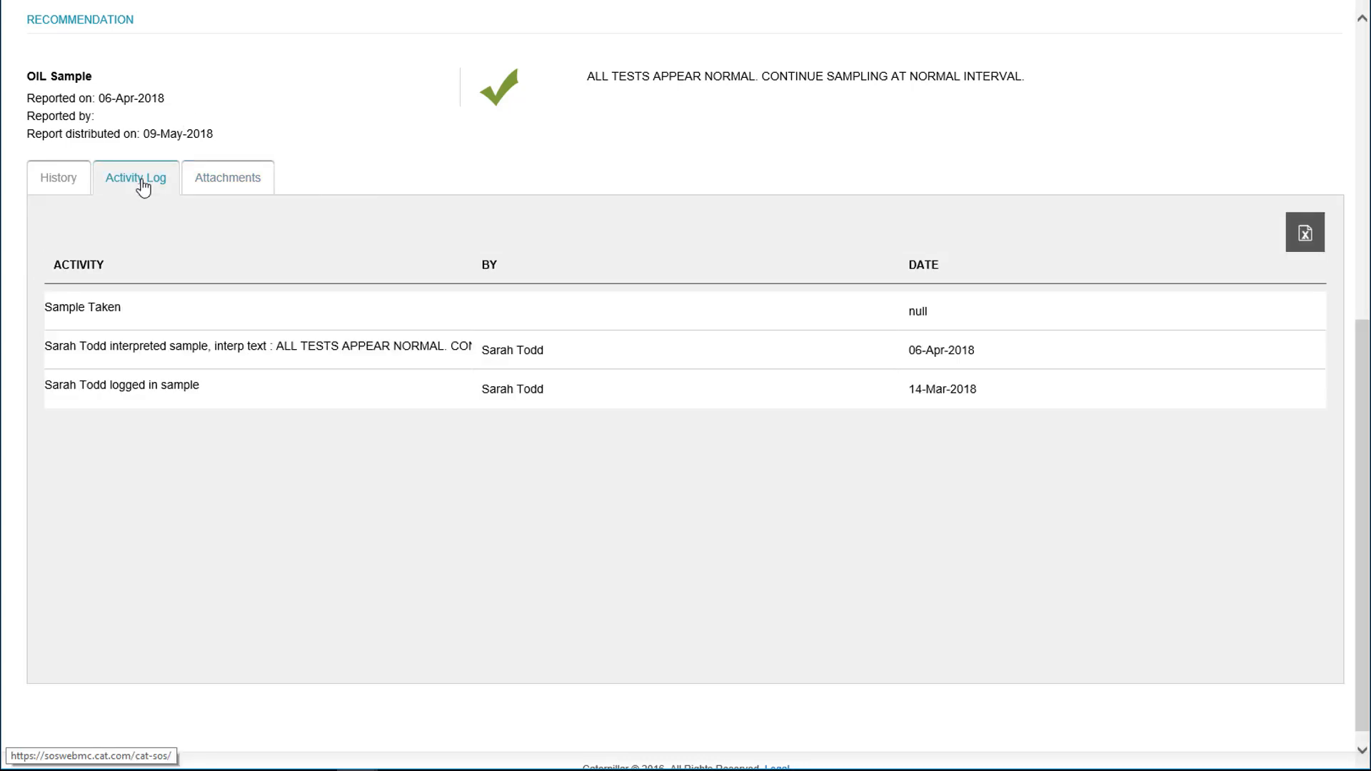
left_click(368, 27)
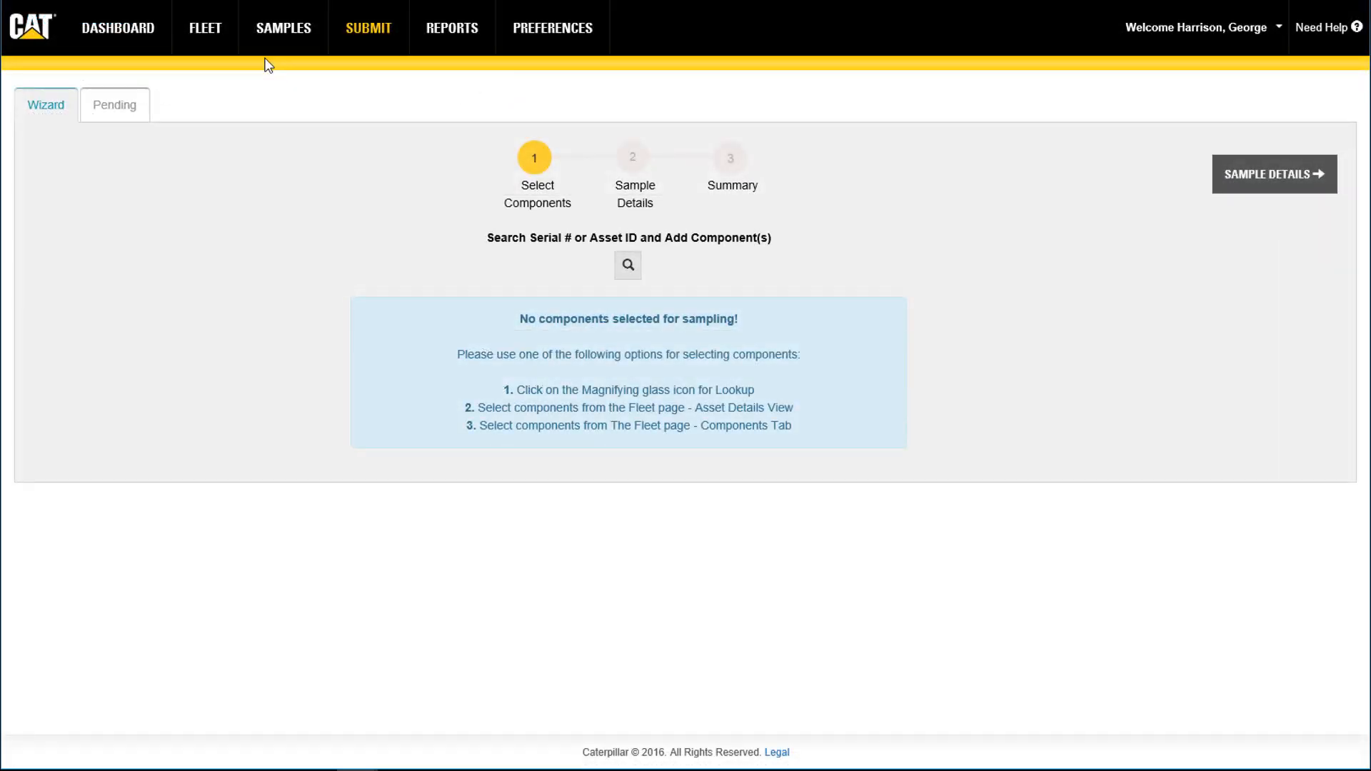
- Look up and confirm asset #202's components for sampling, then show label size options
left_click(627, 265)
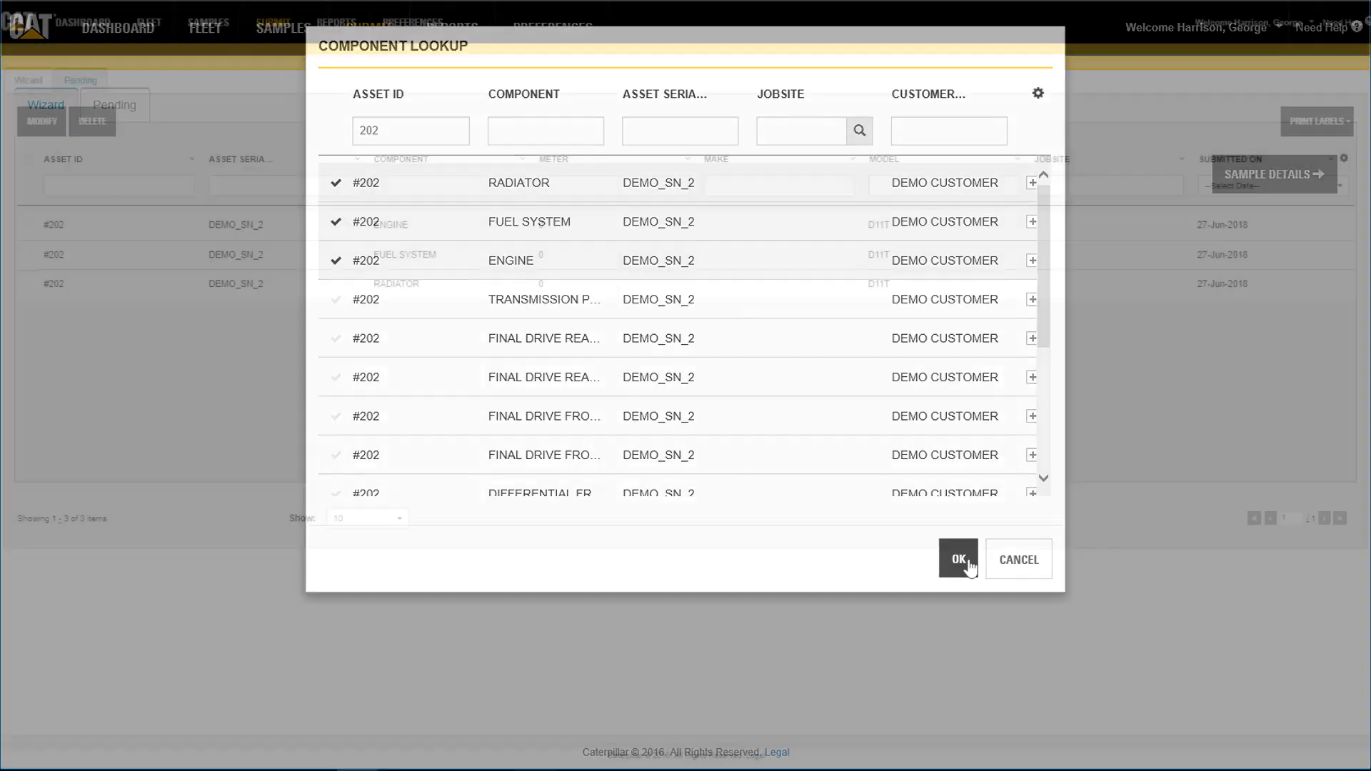
left_click(957, 559)
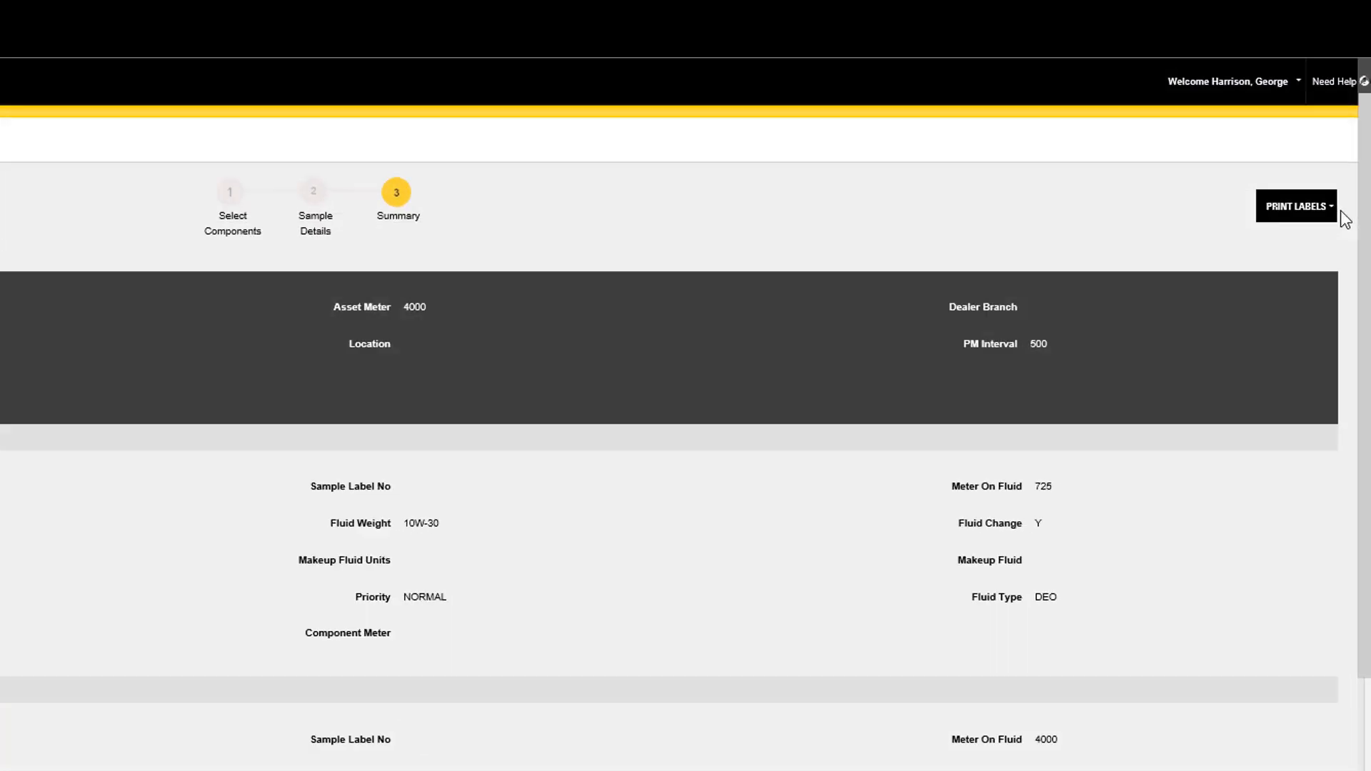
left_click(1295, 206)
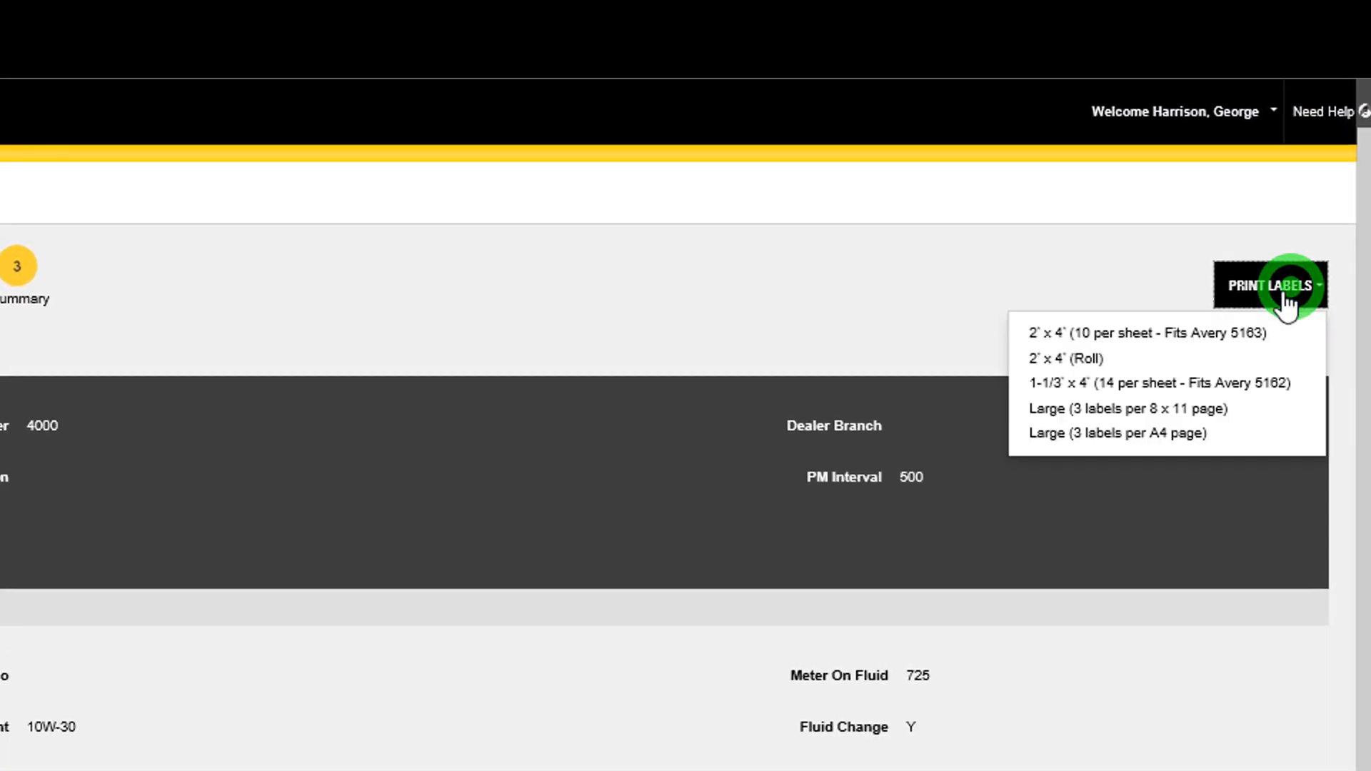
- Browse the Service Support and Sample report tabs, then start a new filter in Preferences
left_click(452, 27)
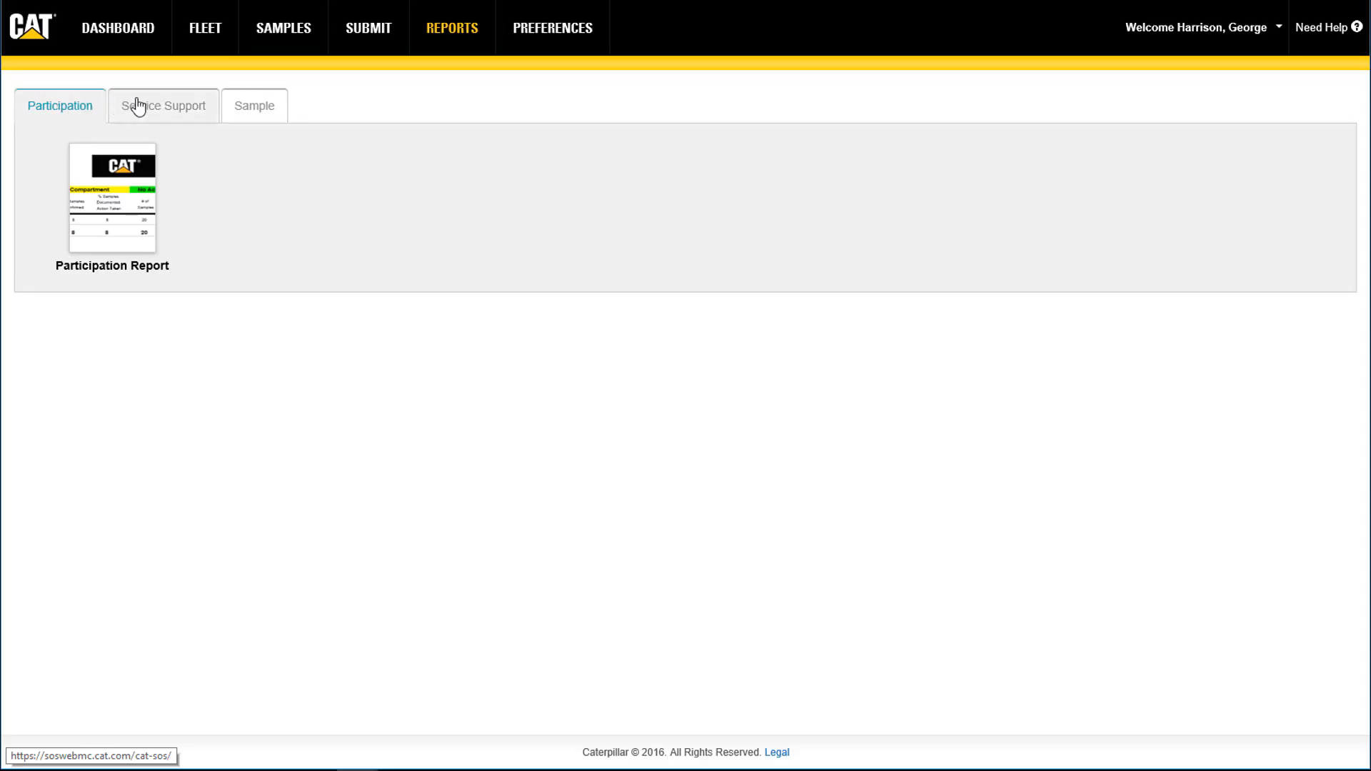
left_click(163, 104)
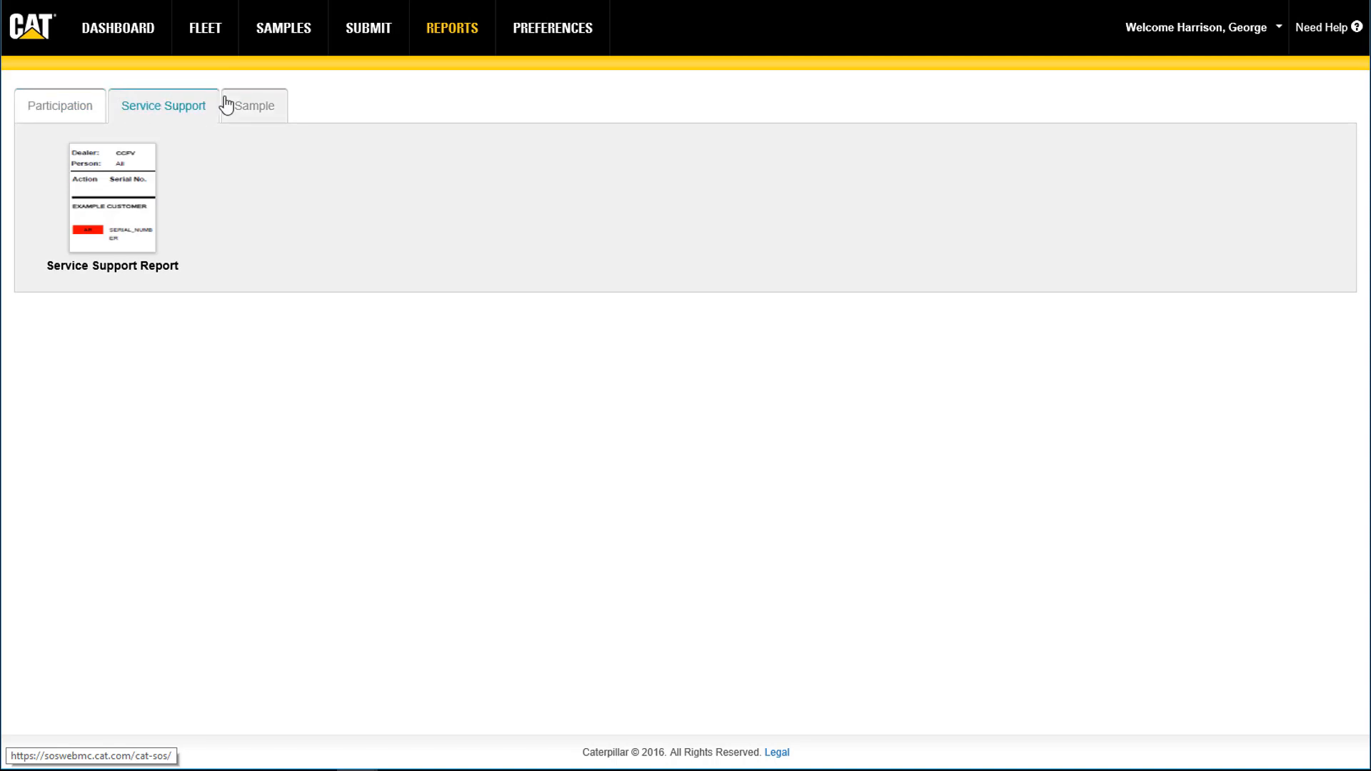
left_click(255, 106)
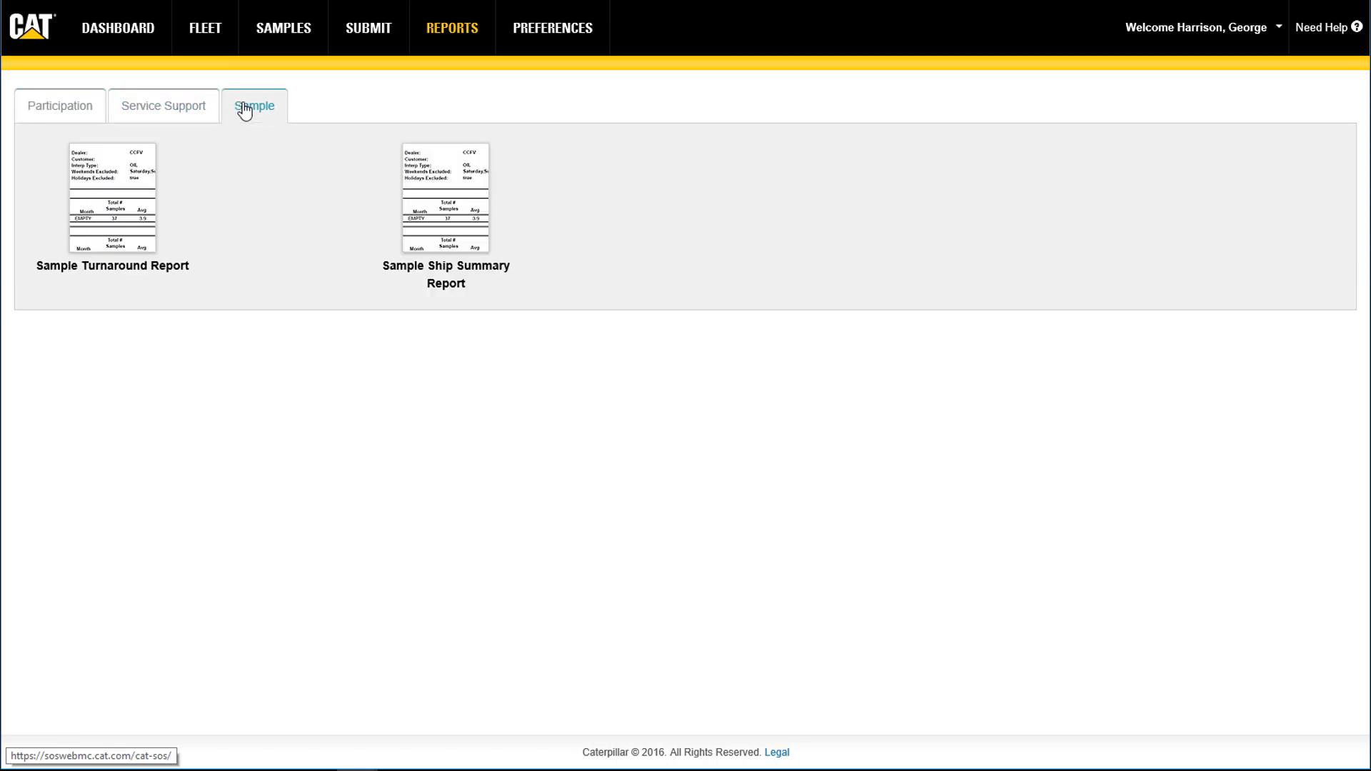
left_click(551, 27)
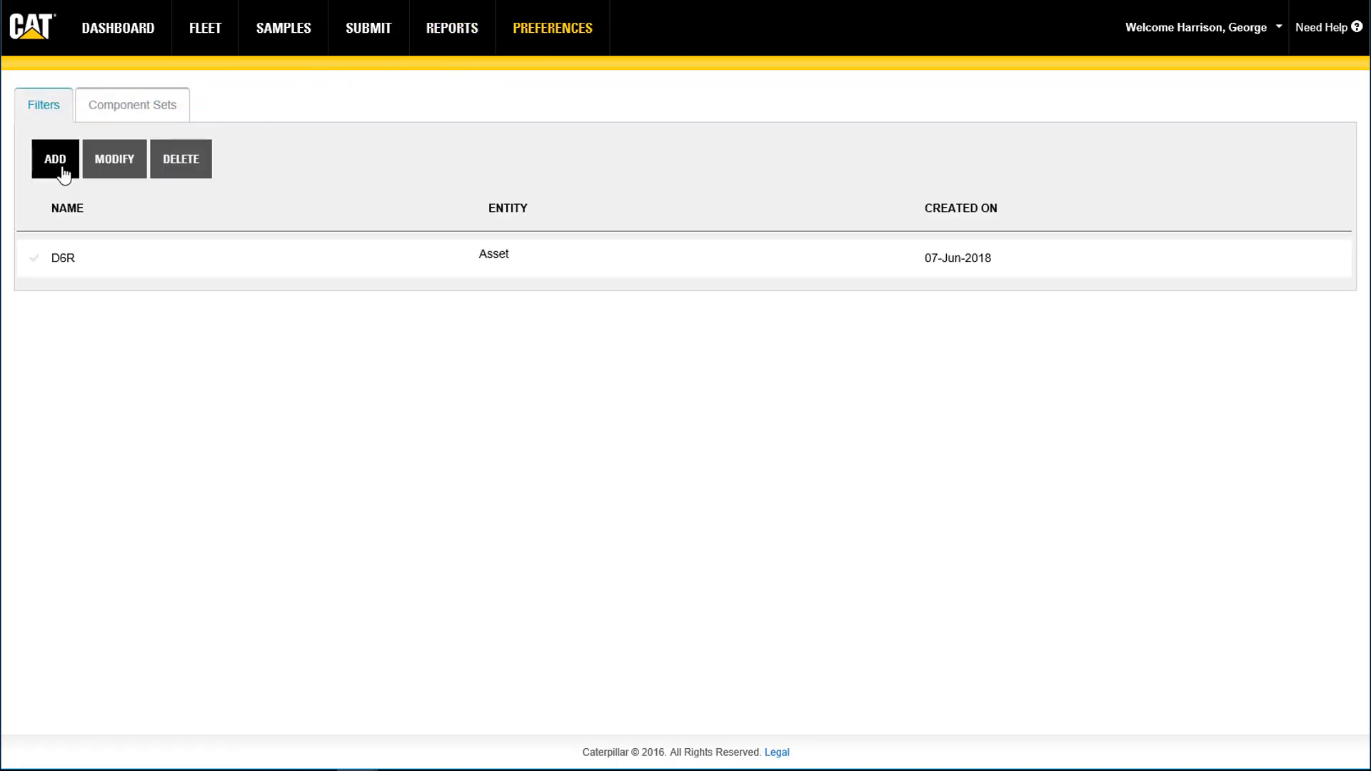
left_click(54, 159)
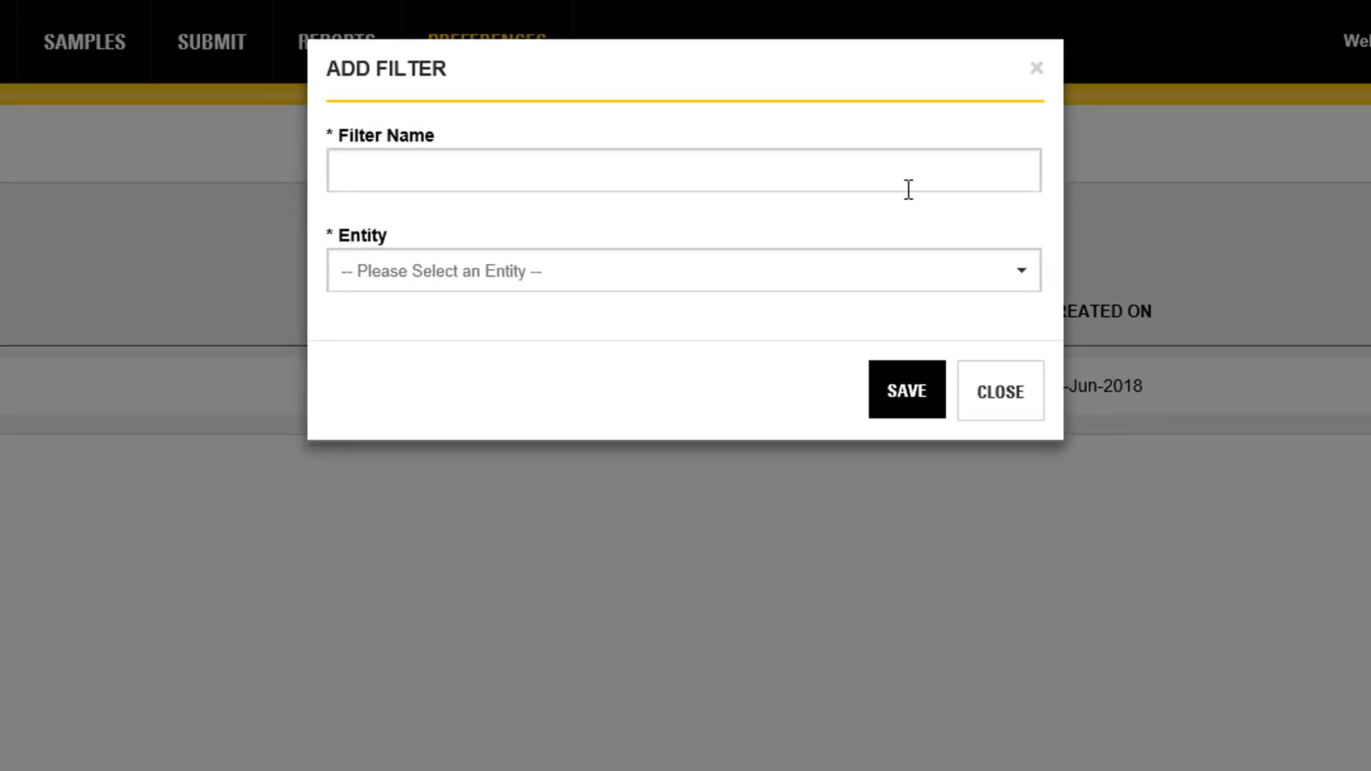